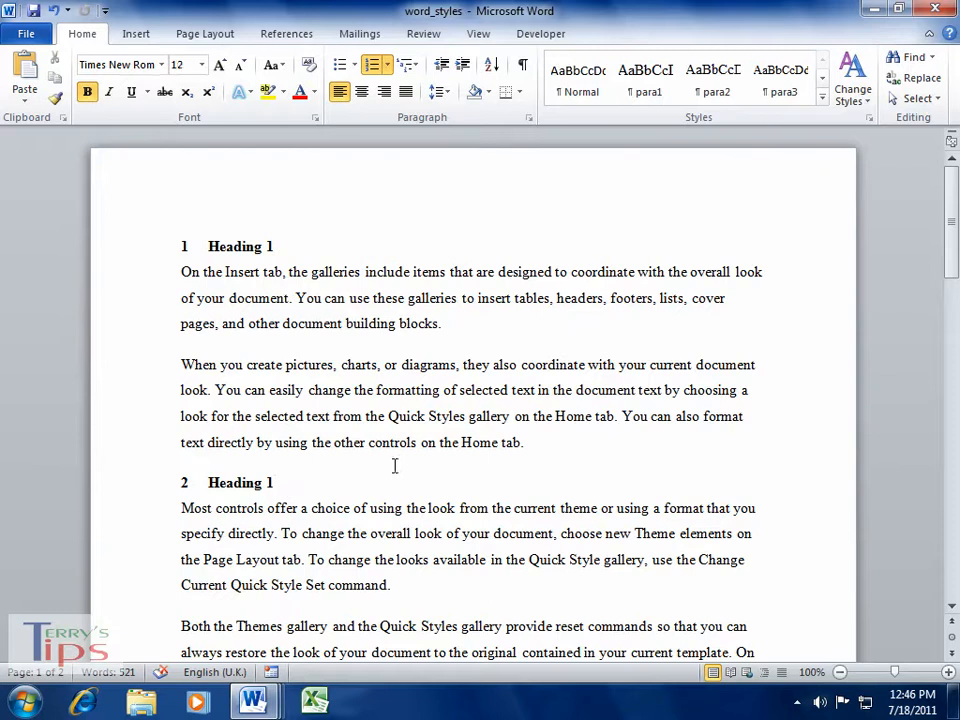
pyautogui.moveTo(400, 464)
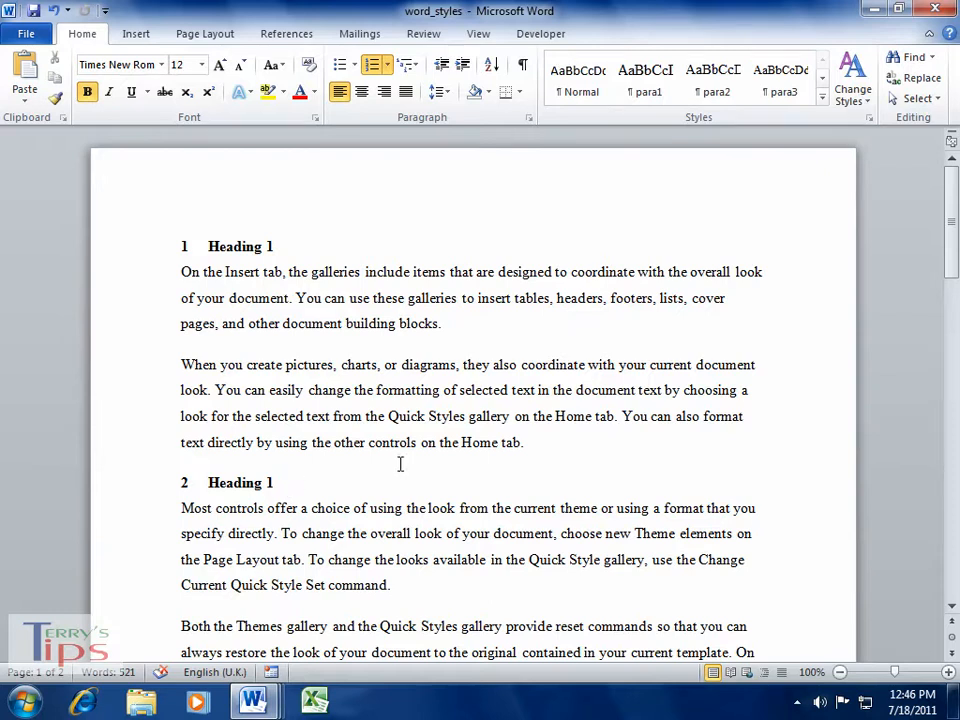
# Insert a page break so the headings move to page 2, leaving page 1 blank
pyautogui.click(272, 482)
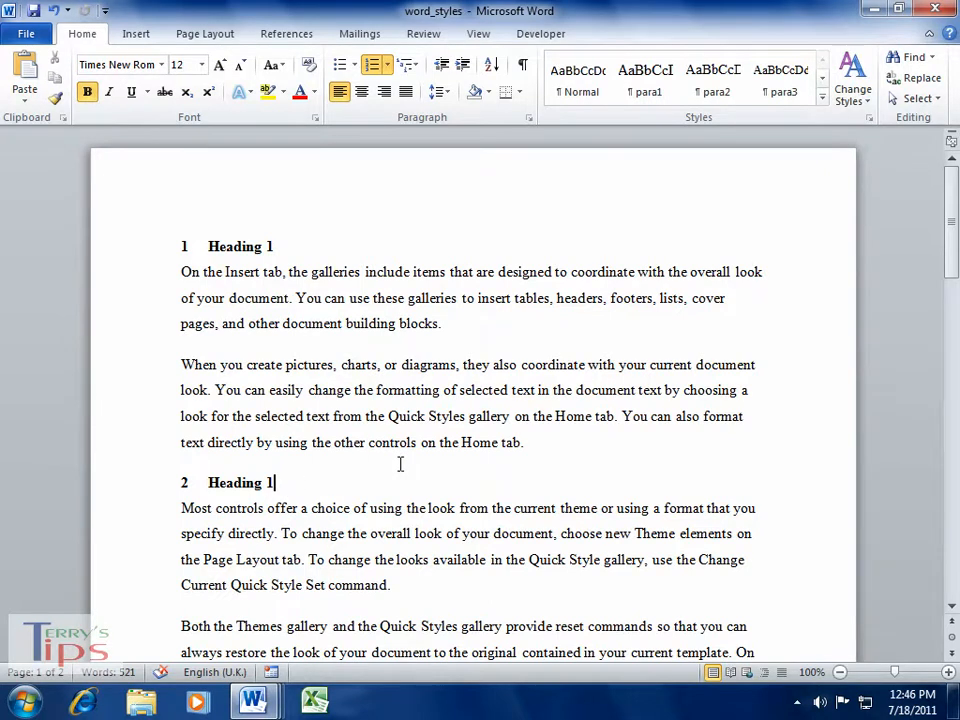
pyautogui.moveTo(392, 472)
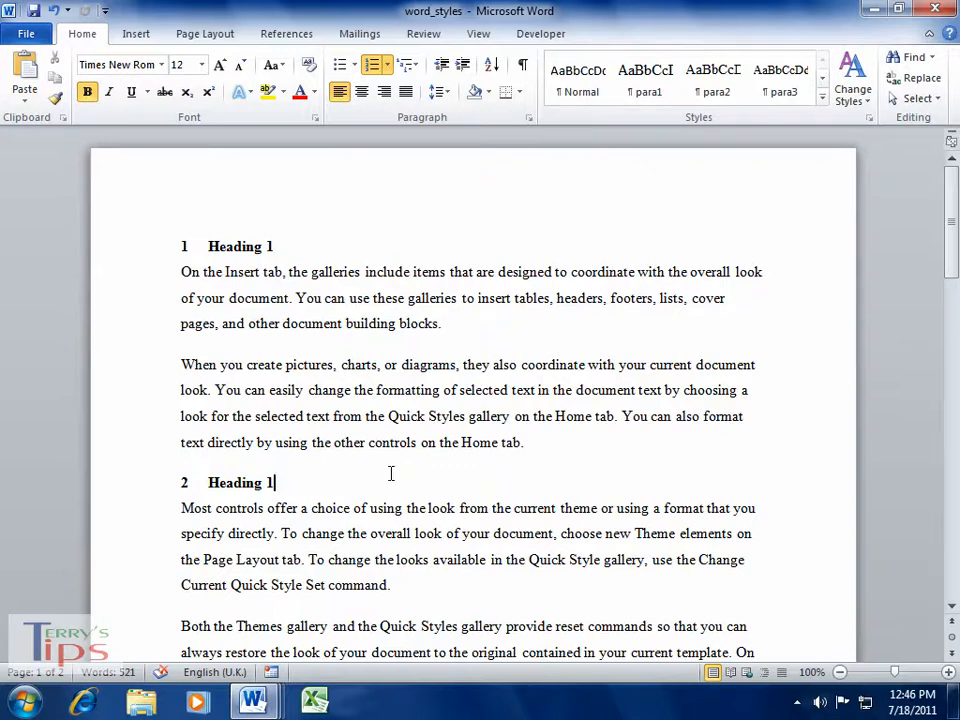
pyautogui.moveTo(396, 478)
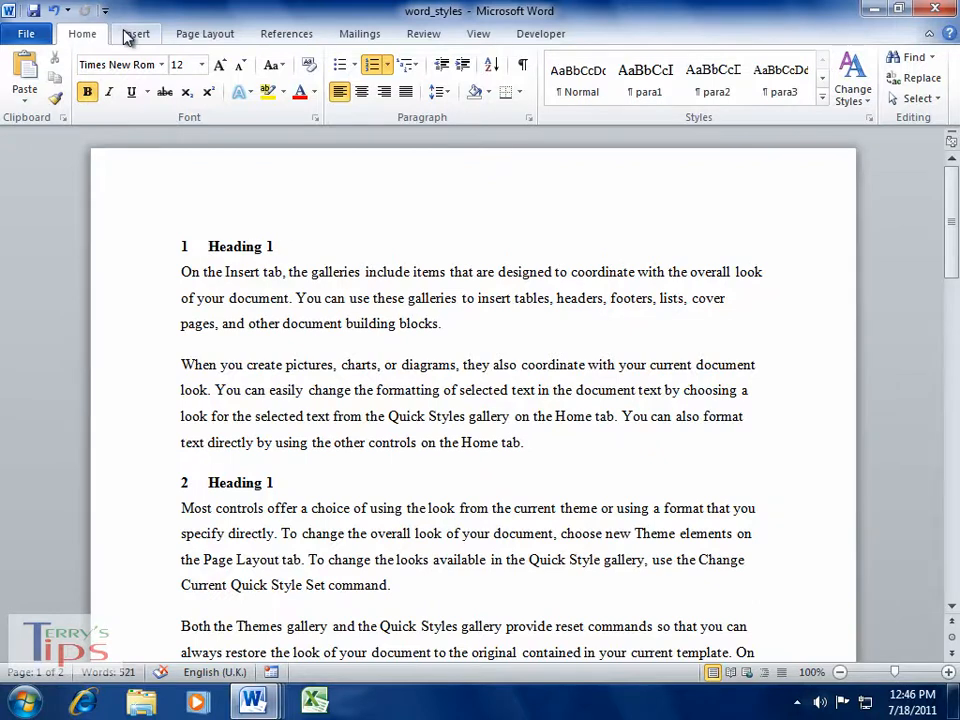
pyautogui.click(136, 32)
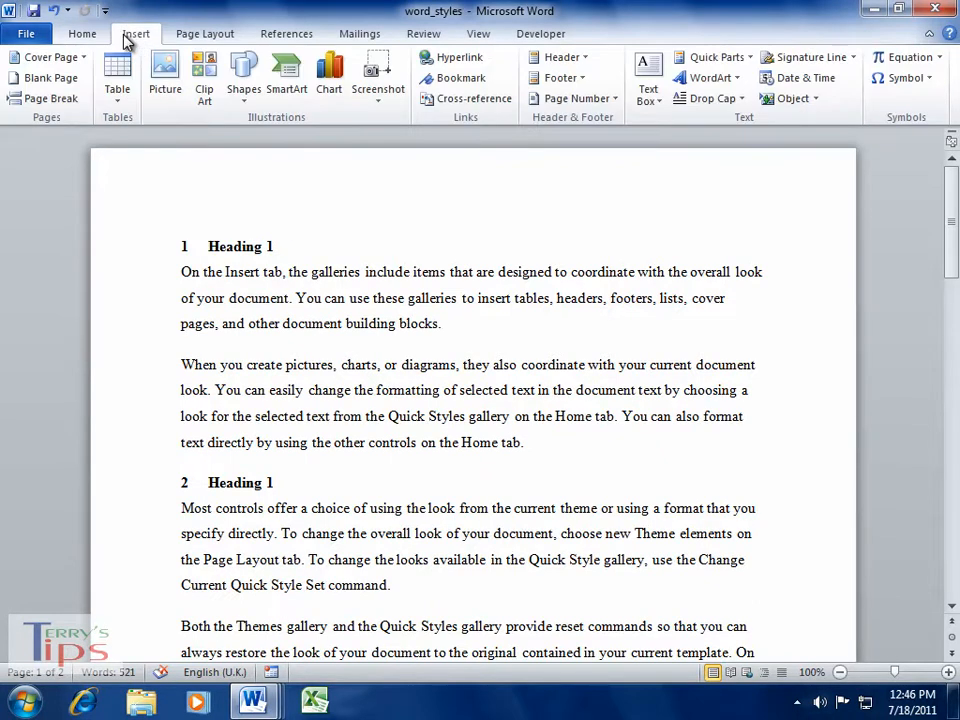
pyautogui.moveTo(52, 98)
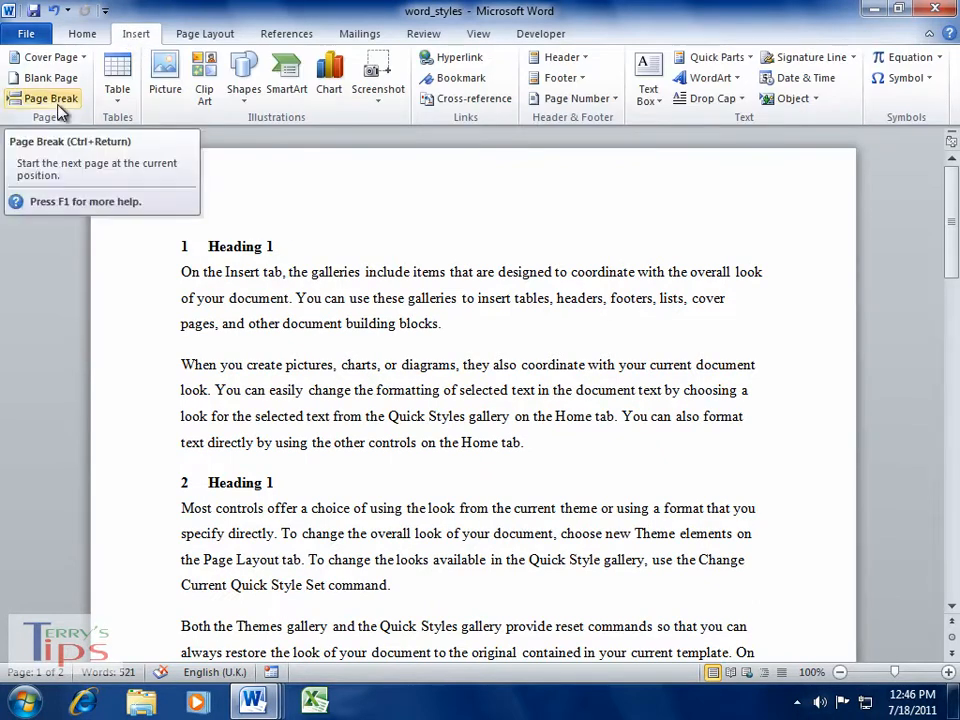
pyautogui.click(44, 98)
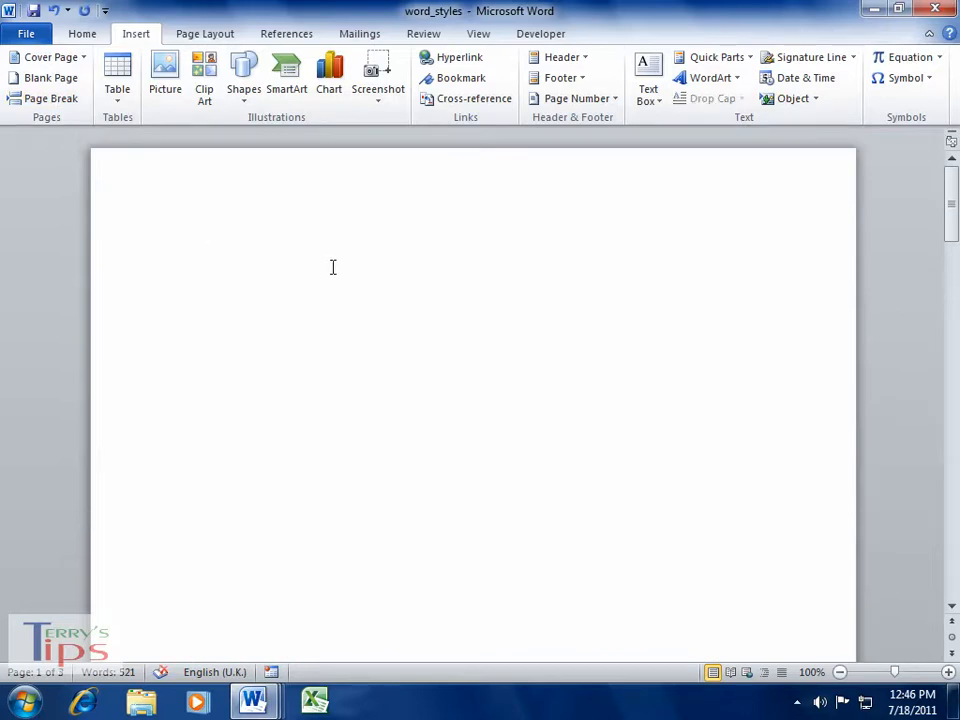
pyautogui.moveTo(356, 252)
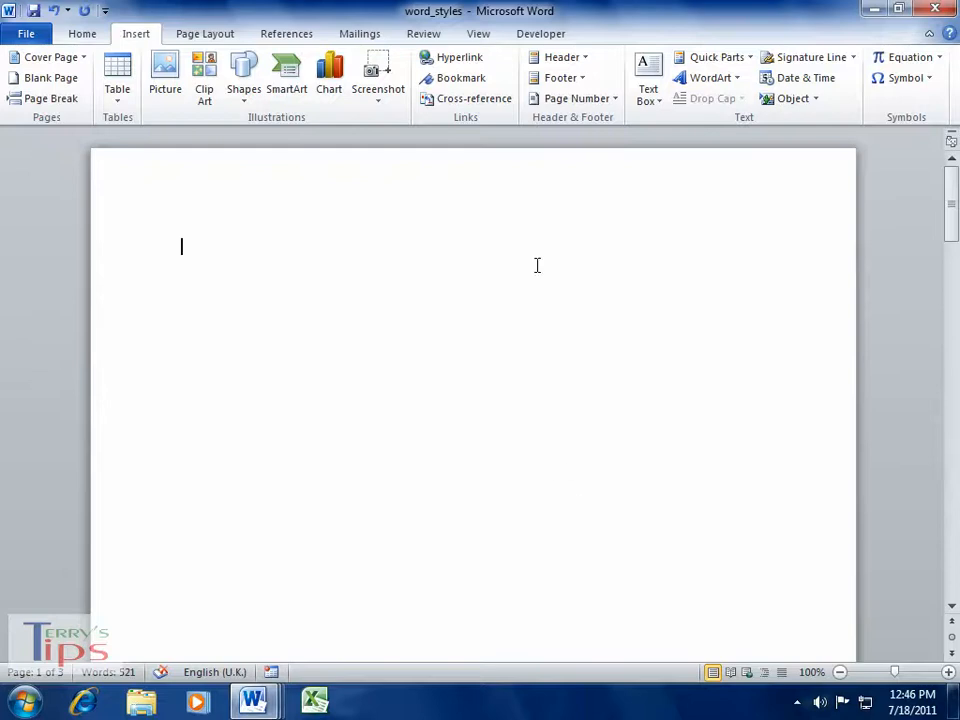
# Bring up Insert Table of Contents from References and review the TOC level options without changes
pyautogui.click(286, 32)
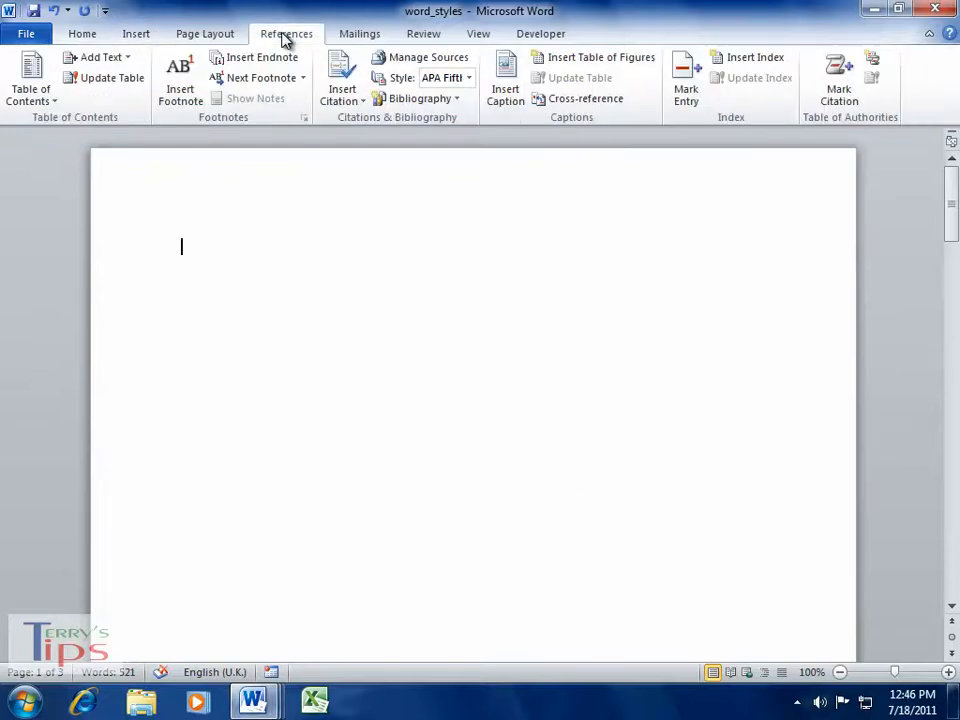
pyautogui.moveTo(118, 114)
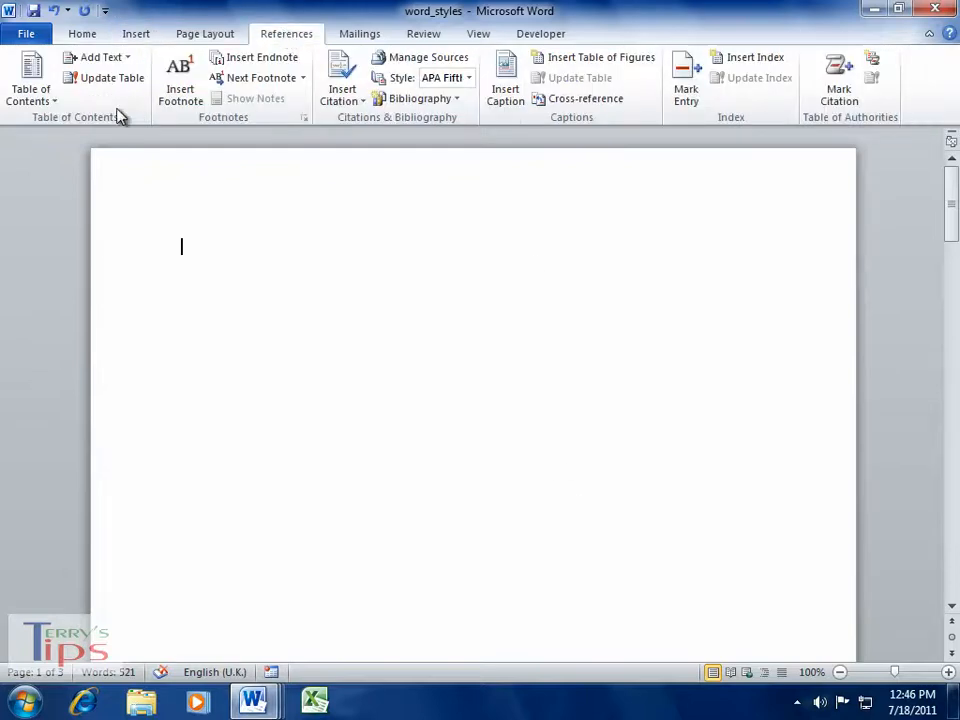
pyautogui.moveTo(30, 76)
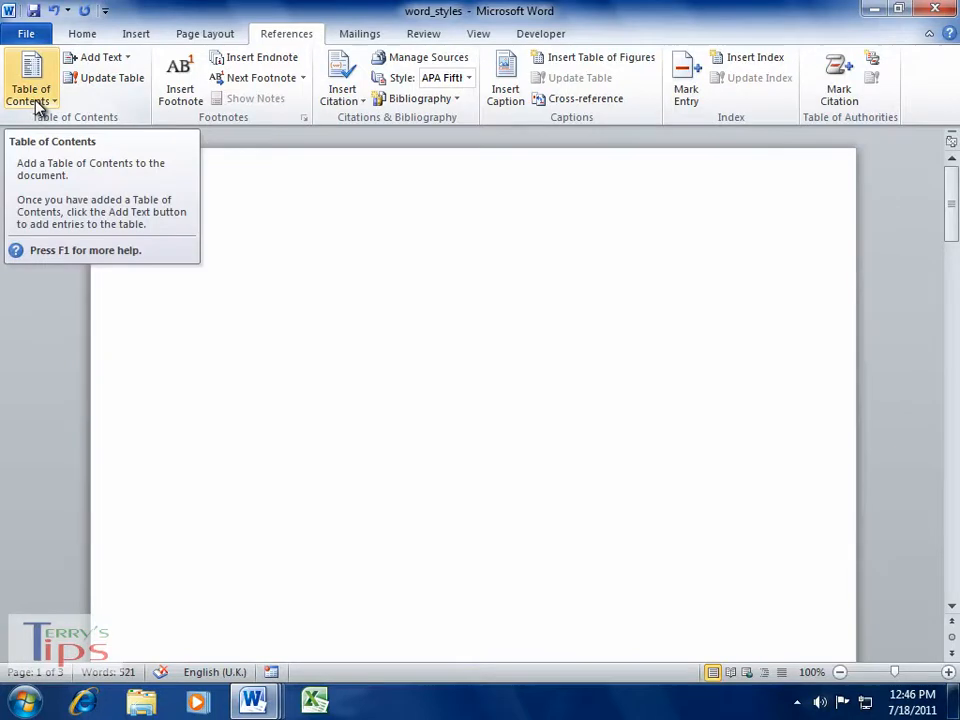
pyautogui.click(30, 84)
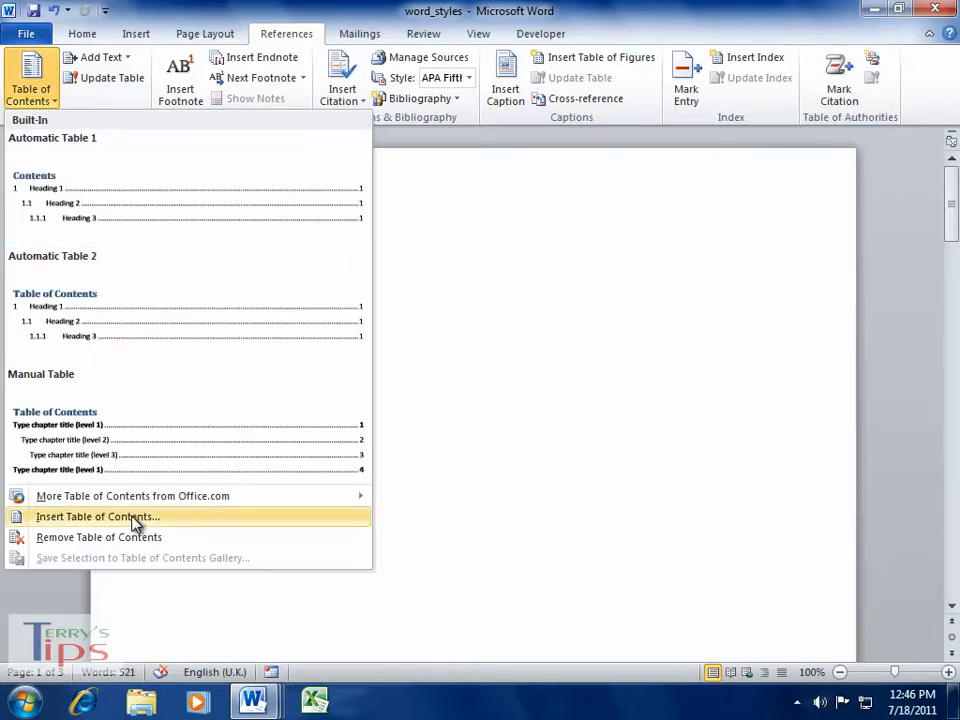
pyautogui.click(98, 516)
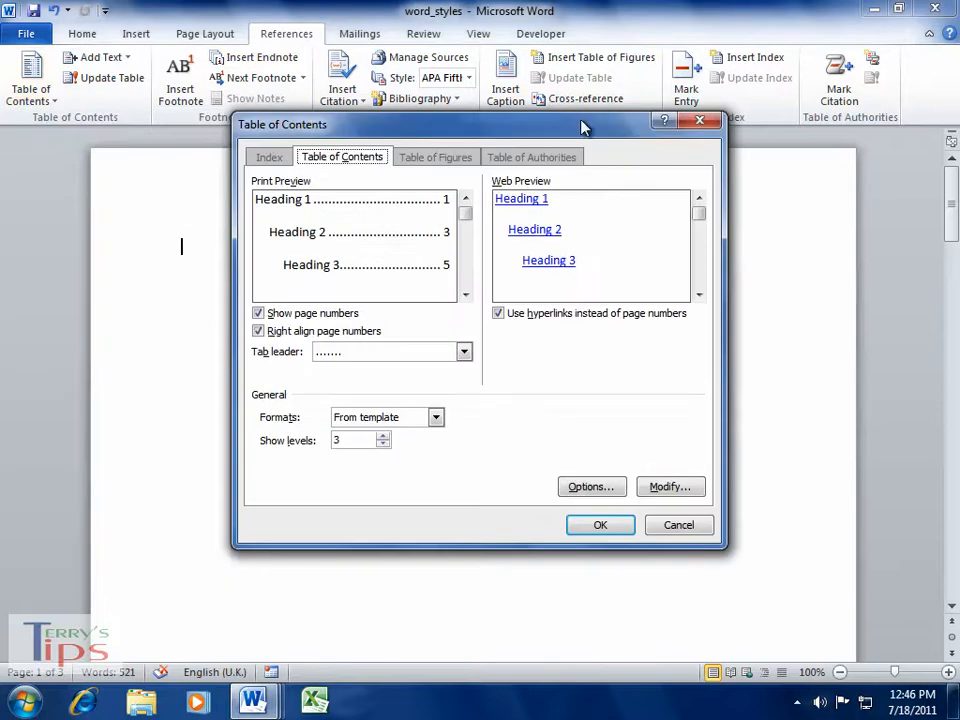
pyautogui.moveTo(336, 222)
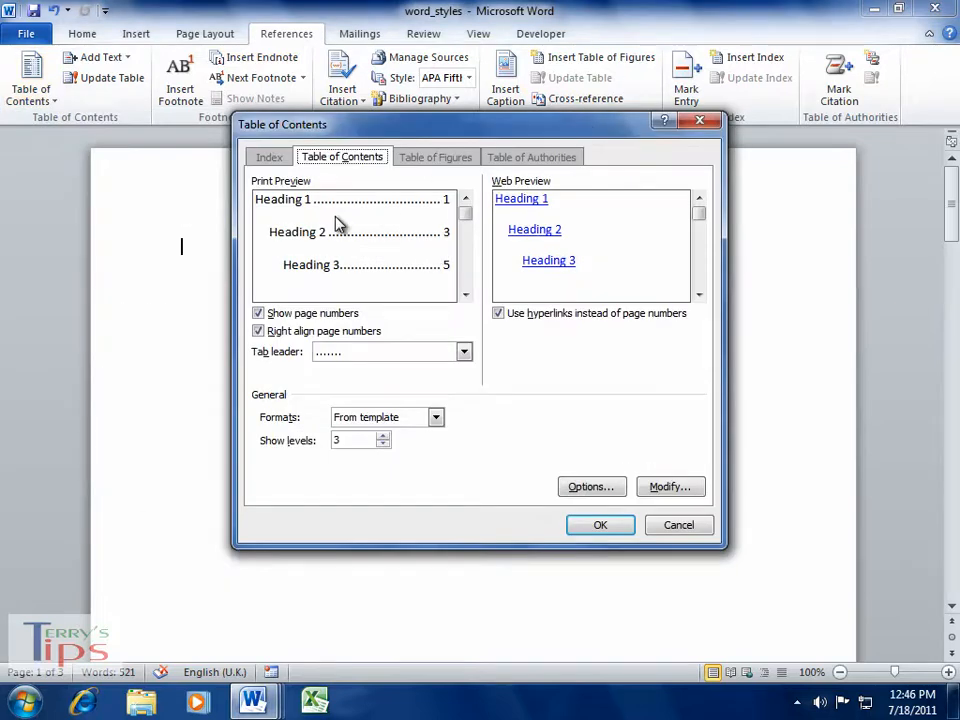
pyautogui.moveTo(490, 396)
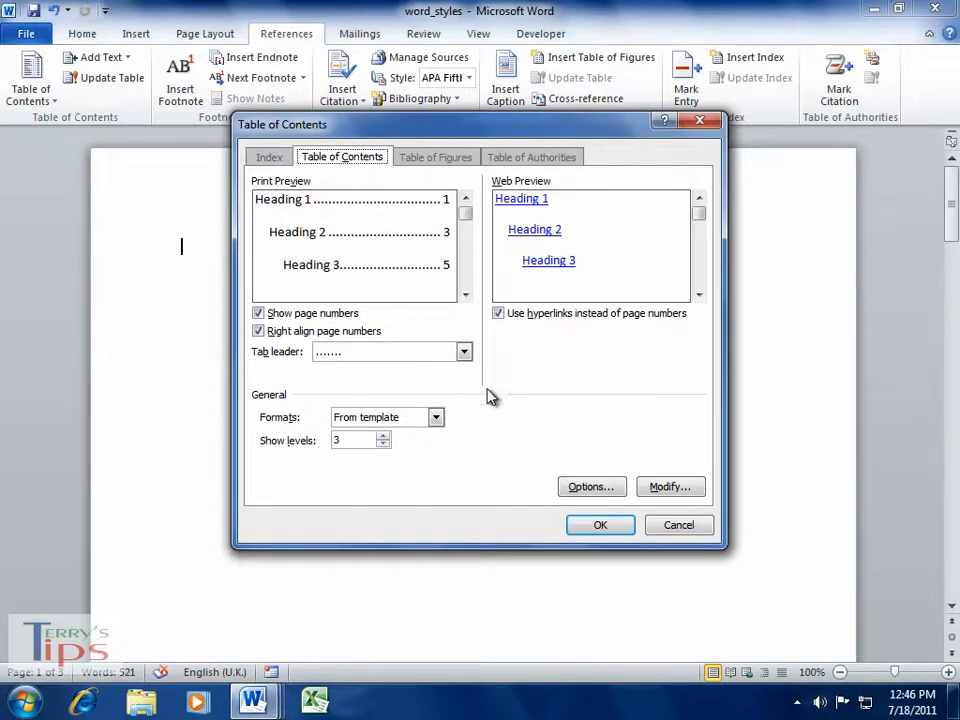
pyautogui.moveTo(330, 218)
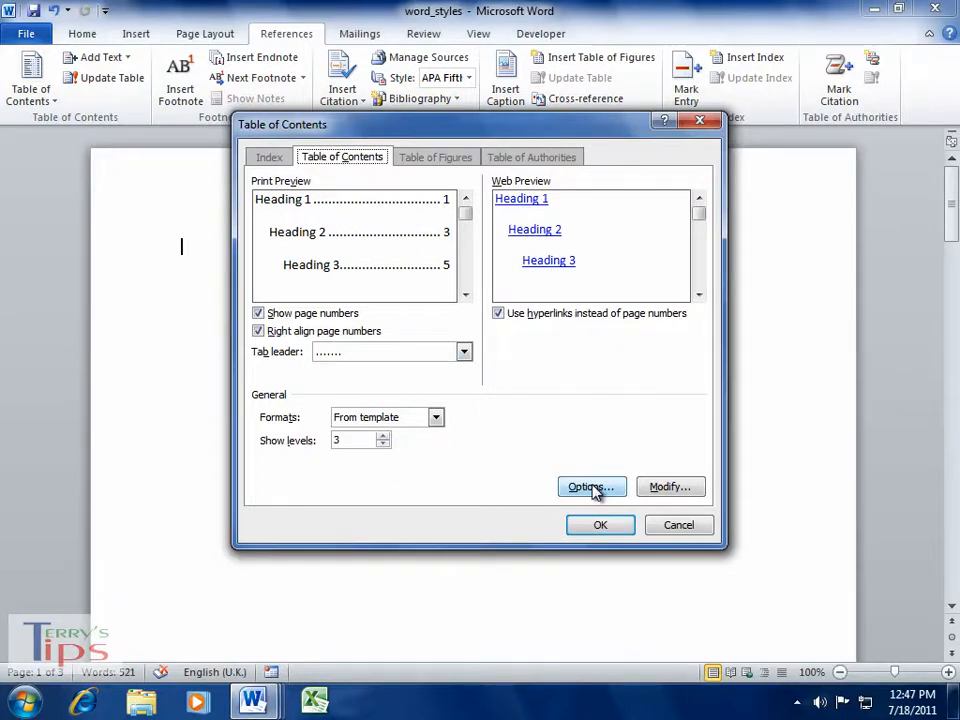
pyautogui.click(592, 488)
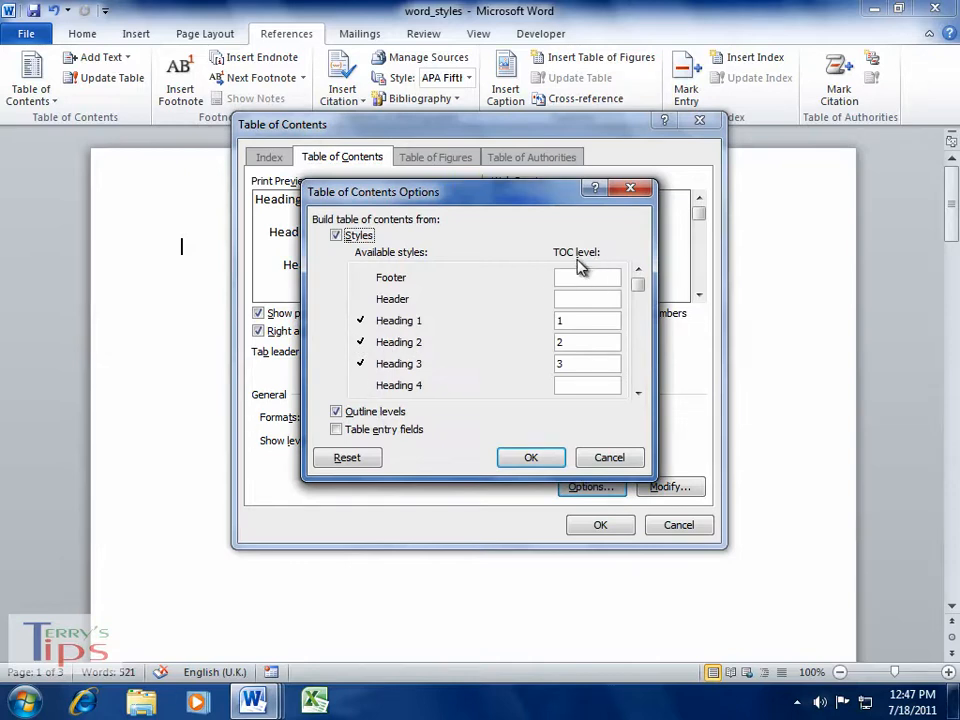
pyautogui.moveTo(600, 262)
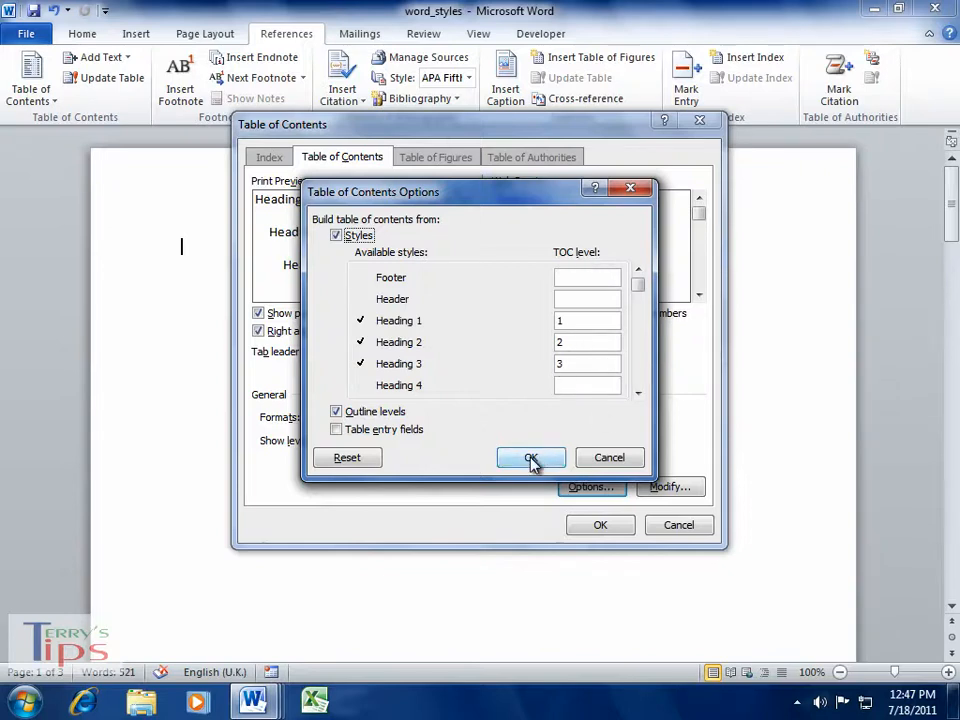
pyautogui.click(532, 458)
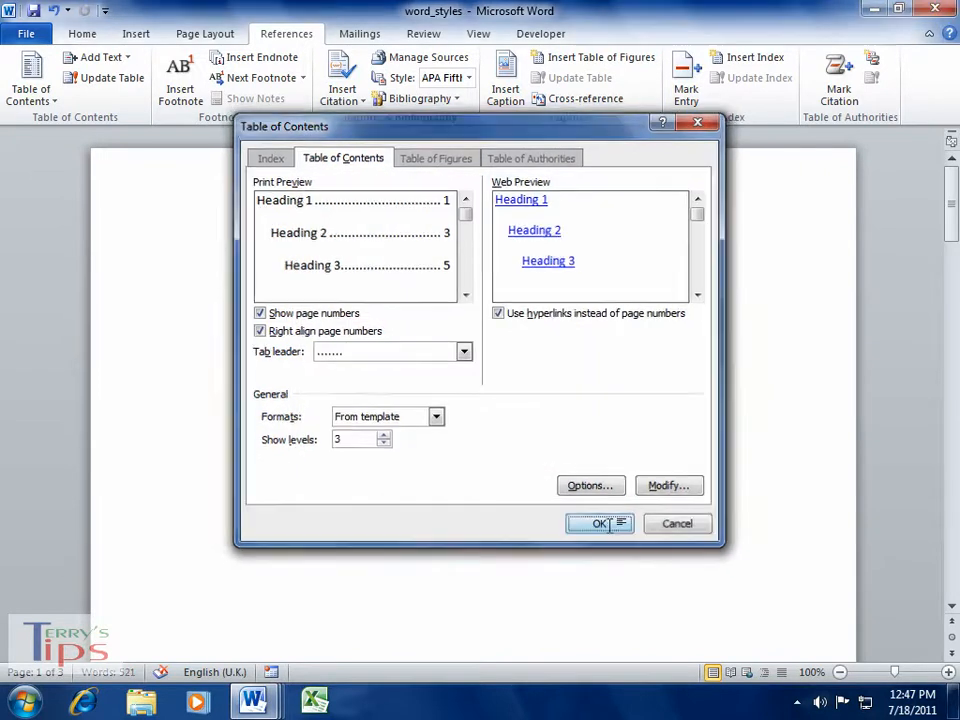
# Confirm the dialog to place the three-level table of contents on page 1, then return to Home
pyautogui.click(600, 524)
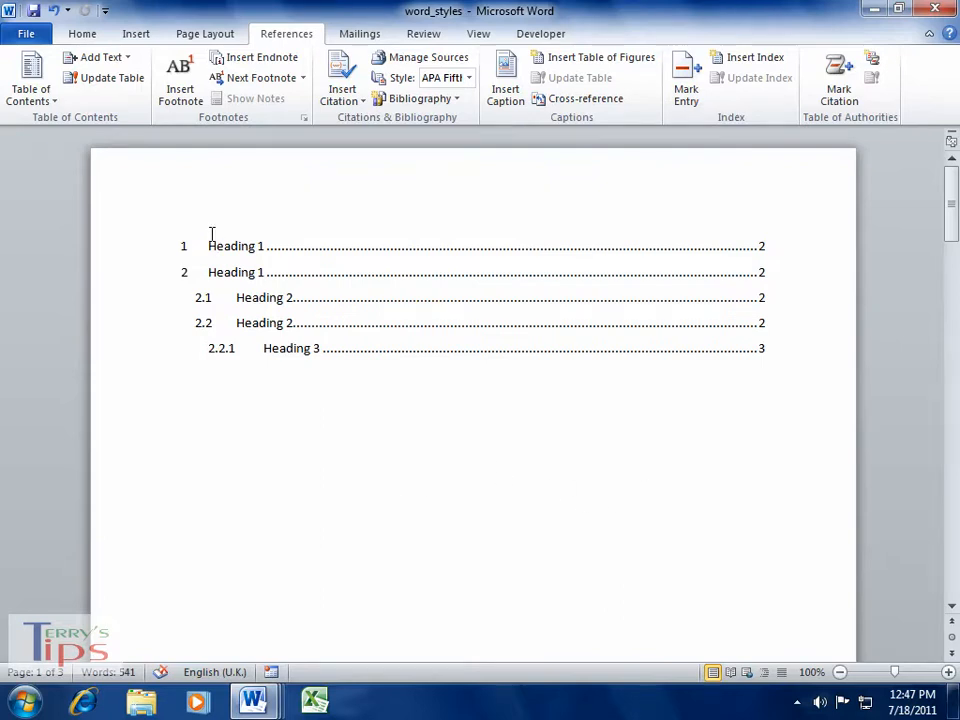
pyautogui.moveTo(316, 348)
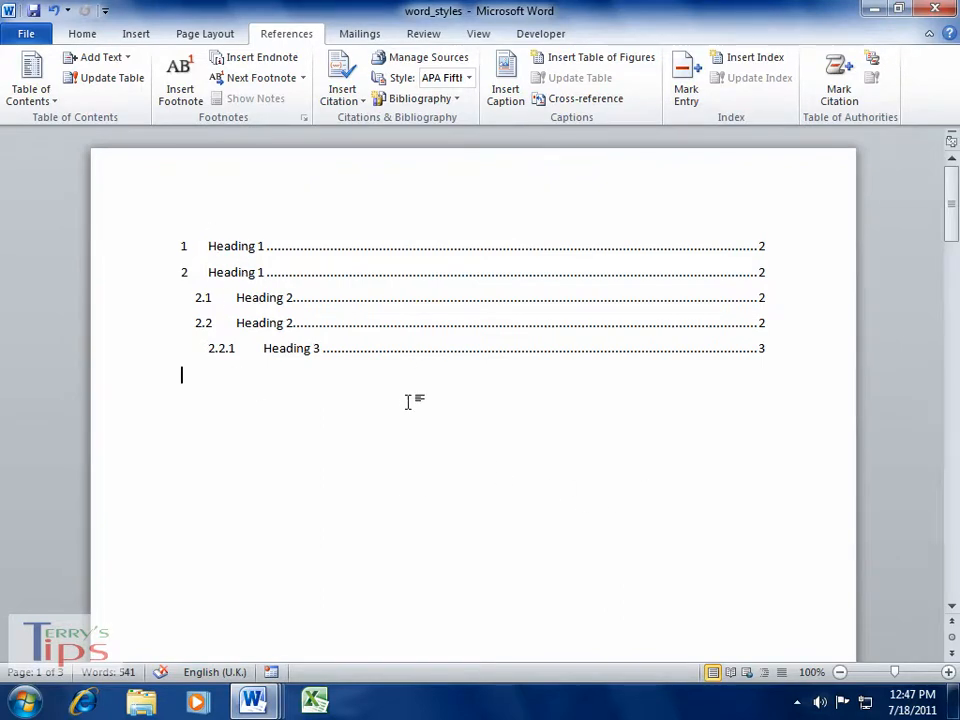
pyautogui.moveTo(336, 248)
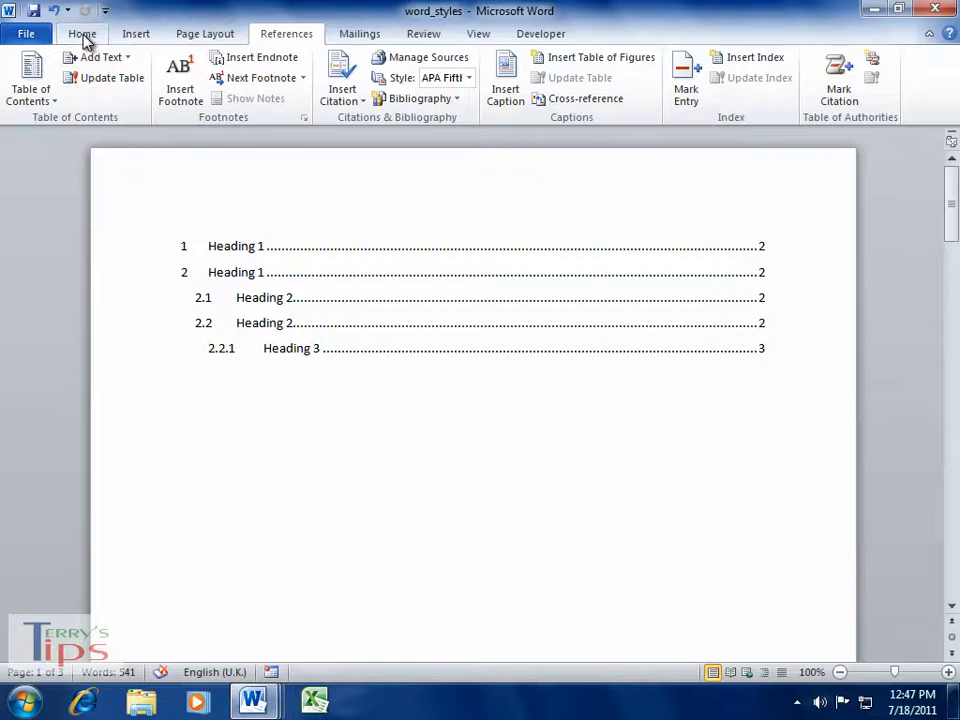
pyautogui.click(84, 32)
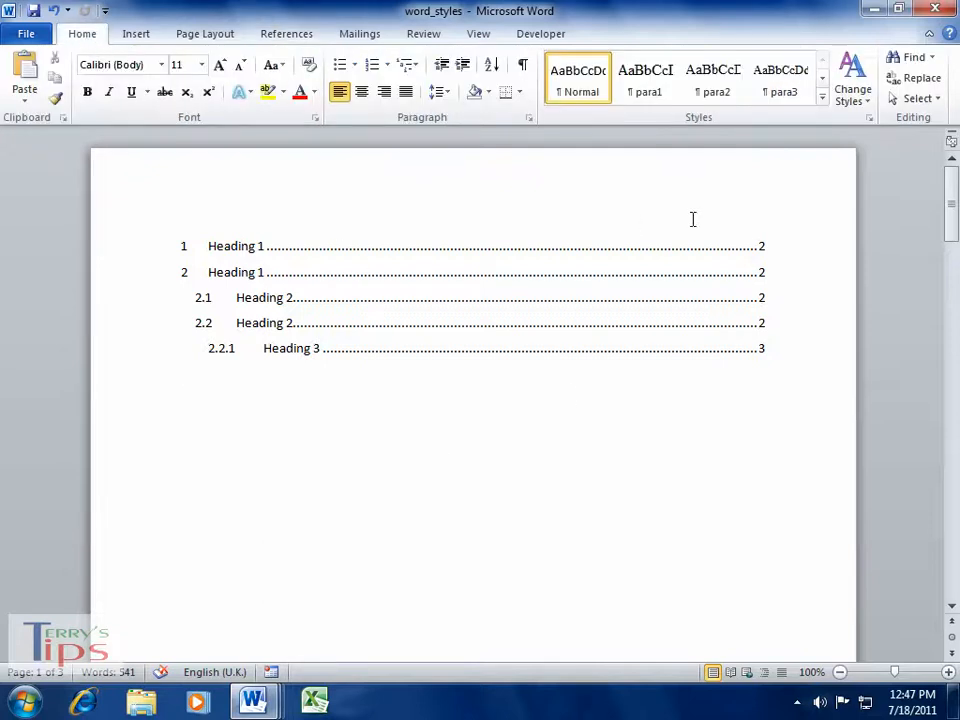
pyautogui.moveTo(868, 116)
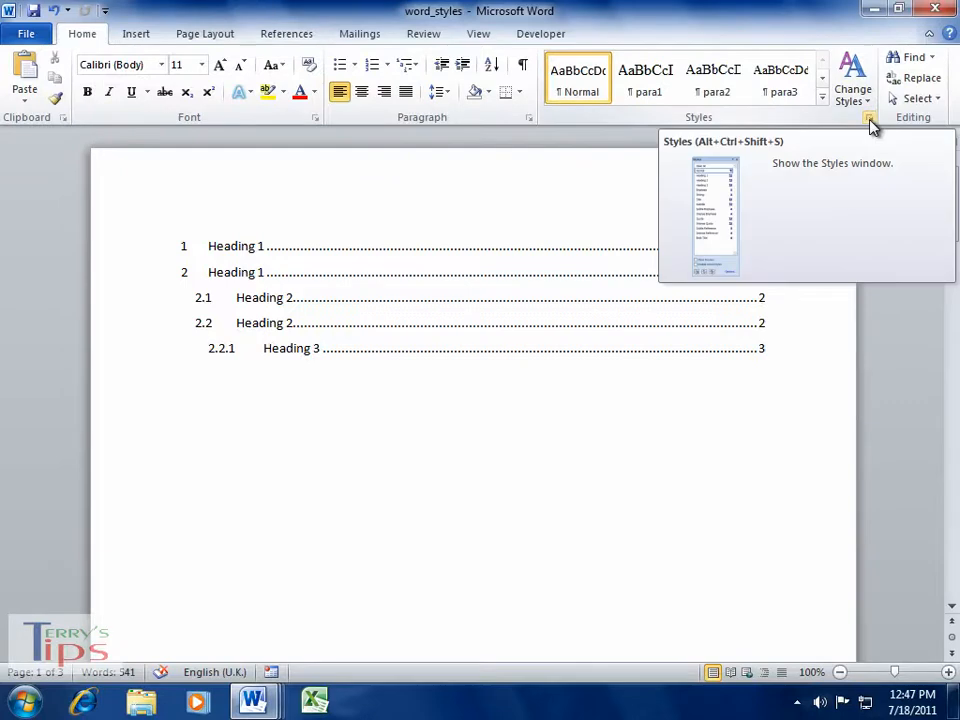
# Show the Styles pane and the action menu for the TOC 1 style
pyautogui.click(868, 120)
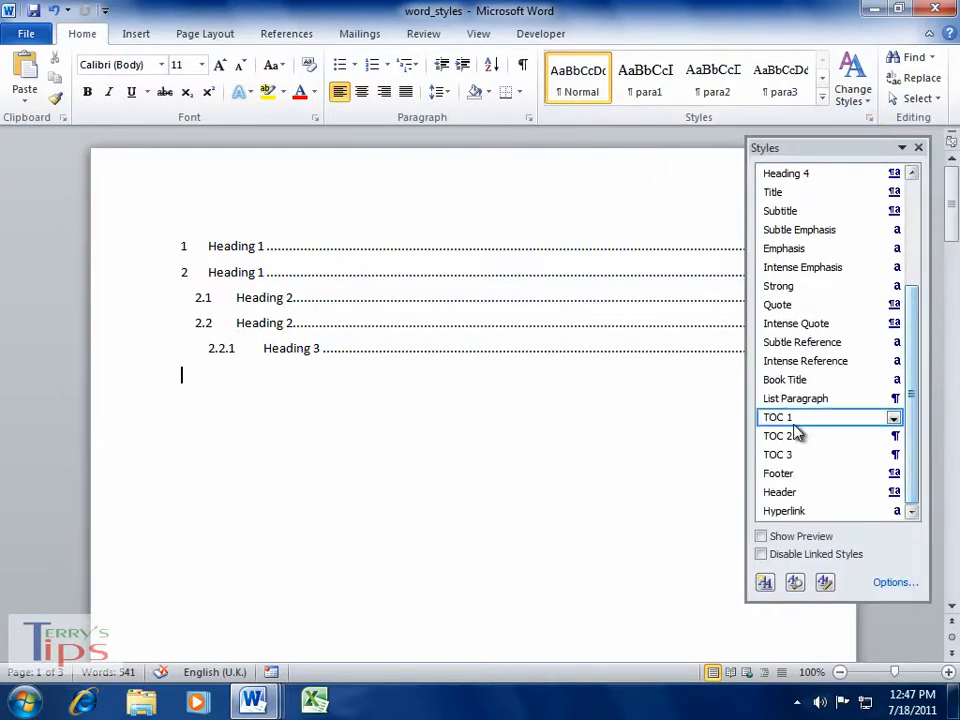
pyautogui.moveTo(788, 436)
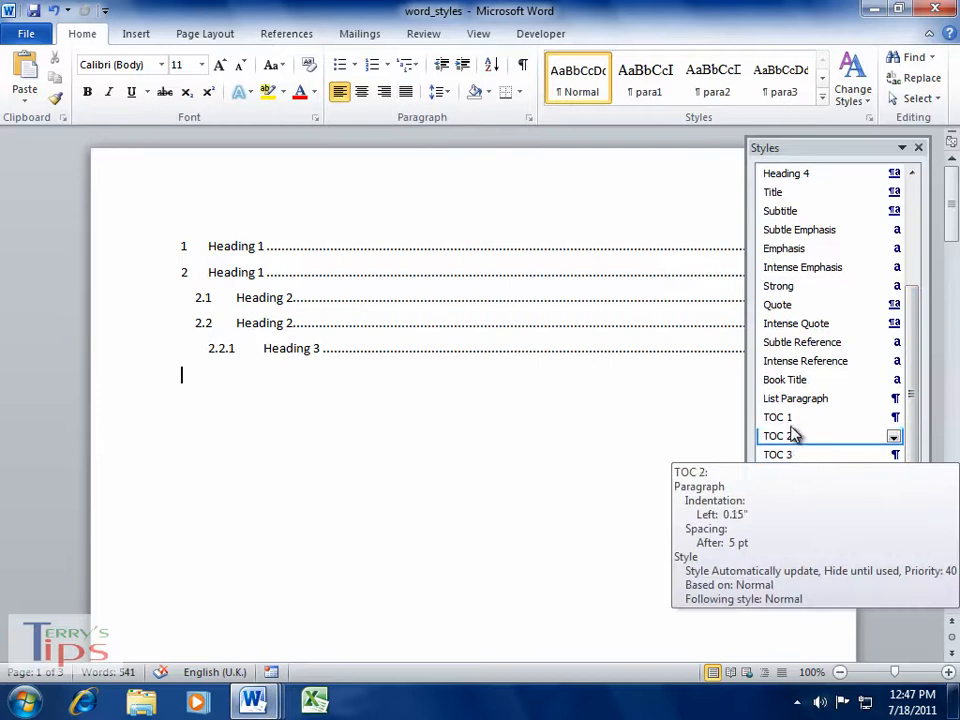
pyautogui.click(892, 418)
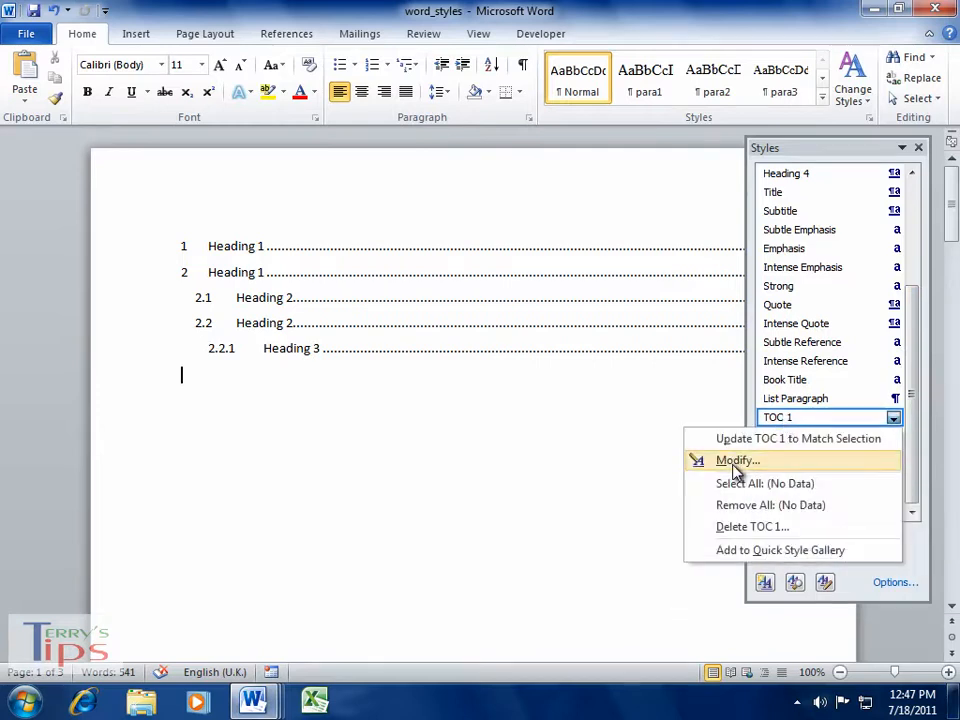
# Modify TOC 1 to Times New Roman size 12 and reach its font settings
pyautogui.click(736, 460)
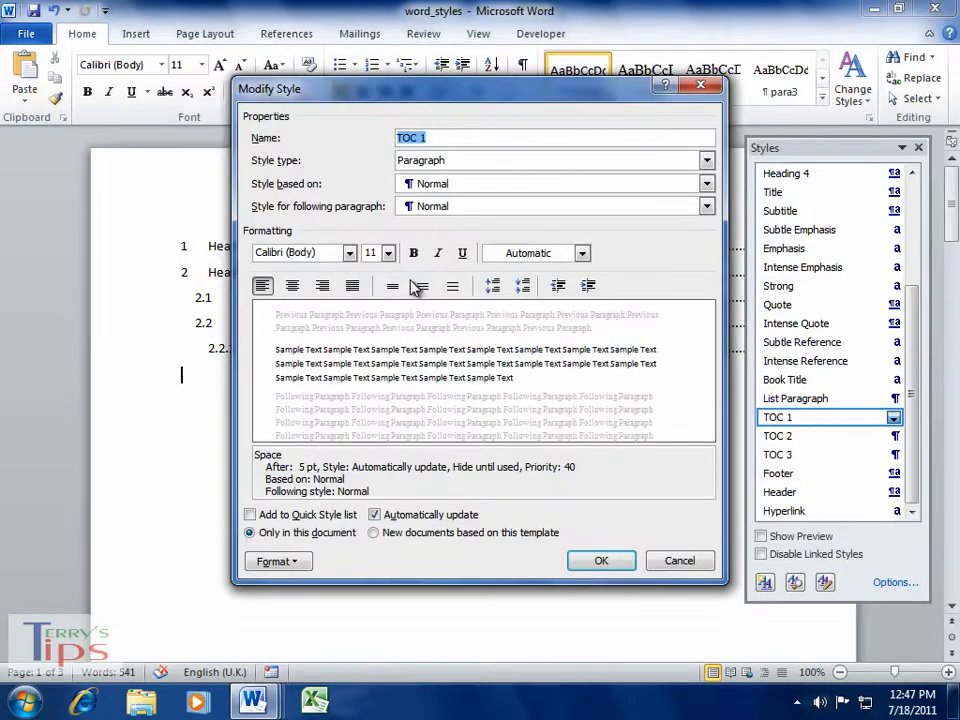
pyautogui.click(356, 252)
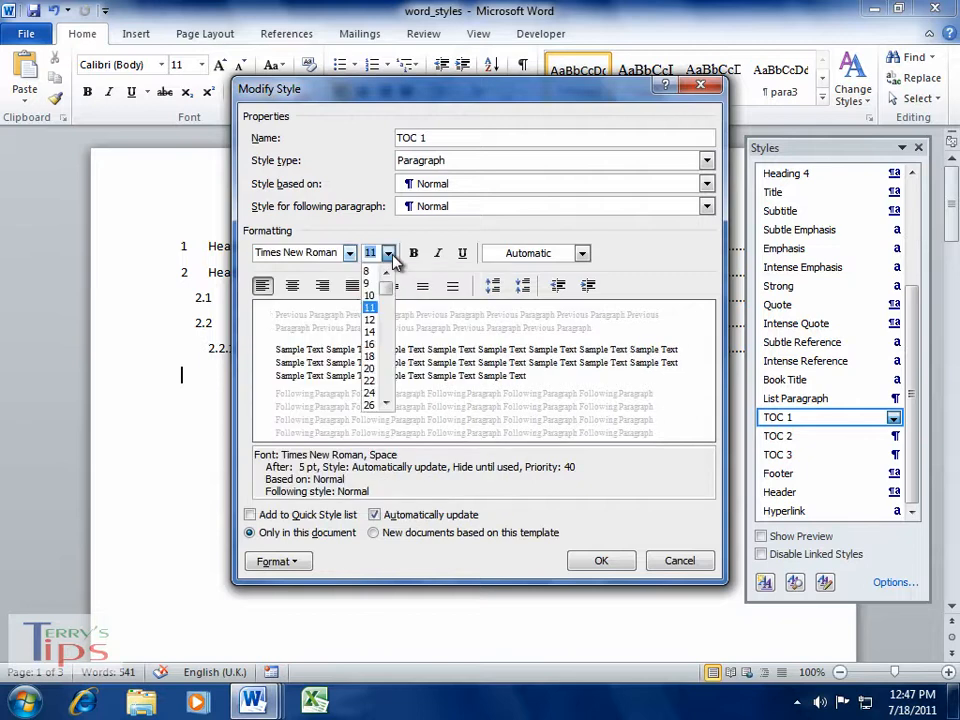
pyautogui.click(368, 320)
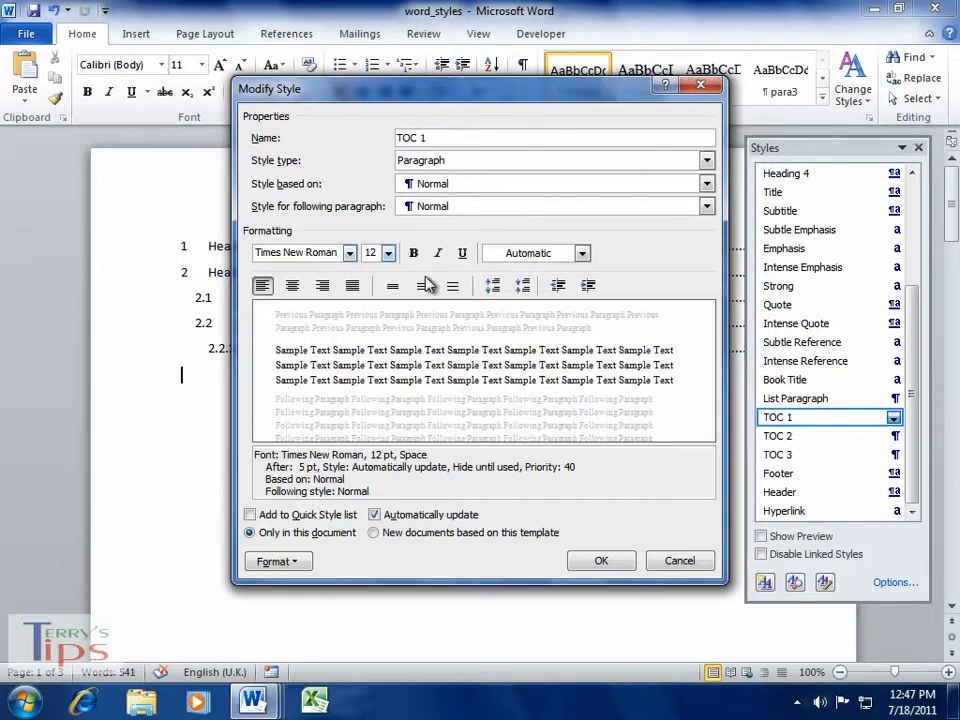
pyautogui.click(276, 560)
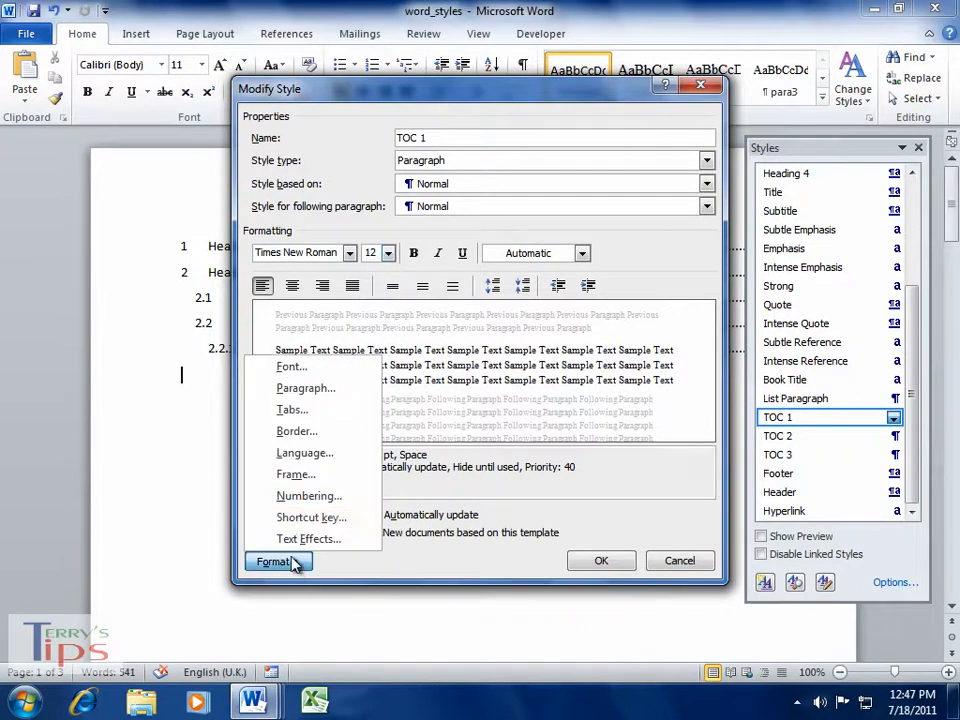
pyautogui.click(278, 560)
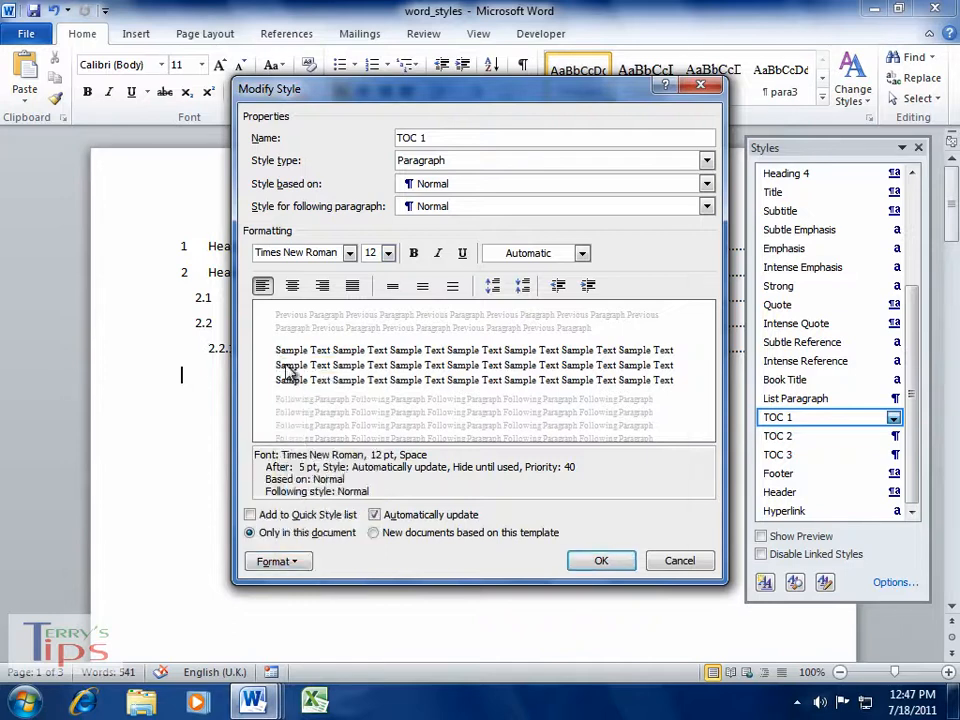
pyautogui.click(276, 560)
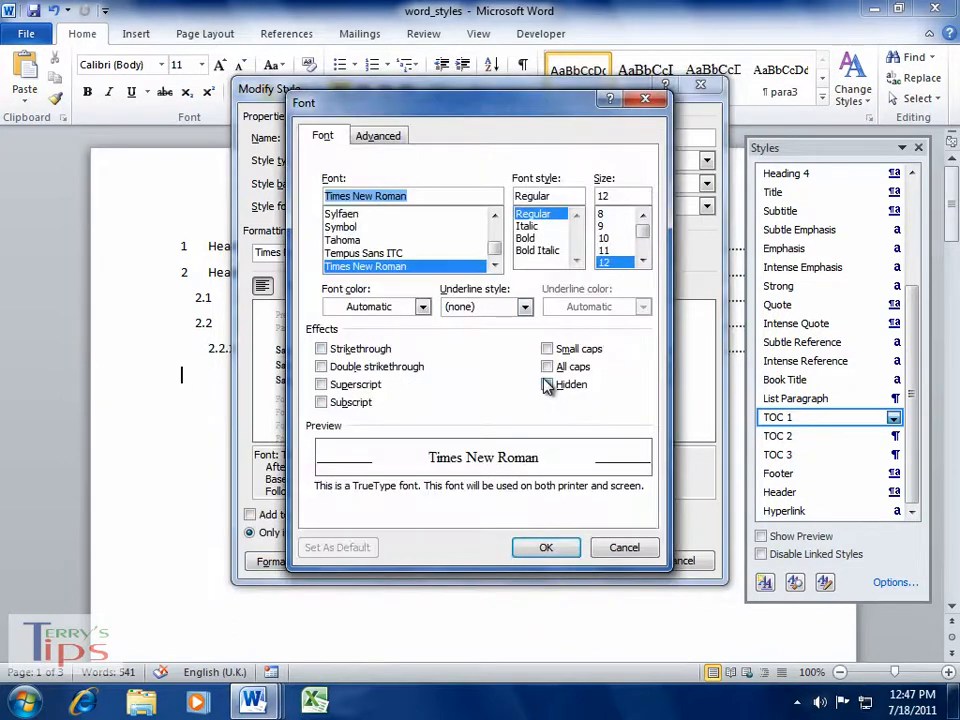
# Make TOC 1 bold and all caps and save the style
pyautogui.click(548, 366)
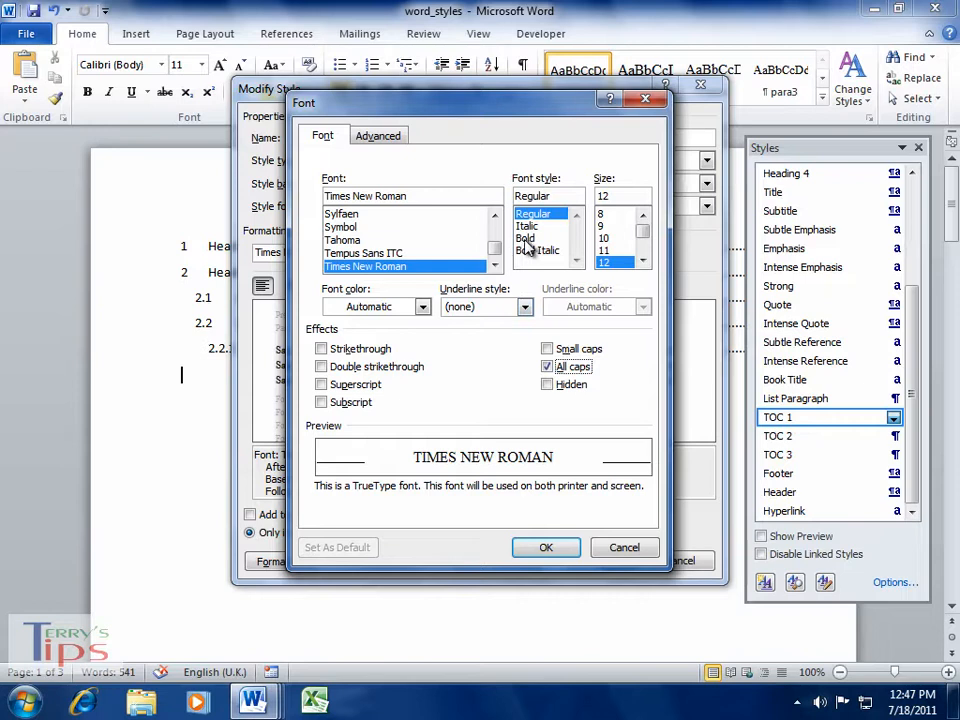
pyautogui.click(524, 238)
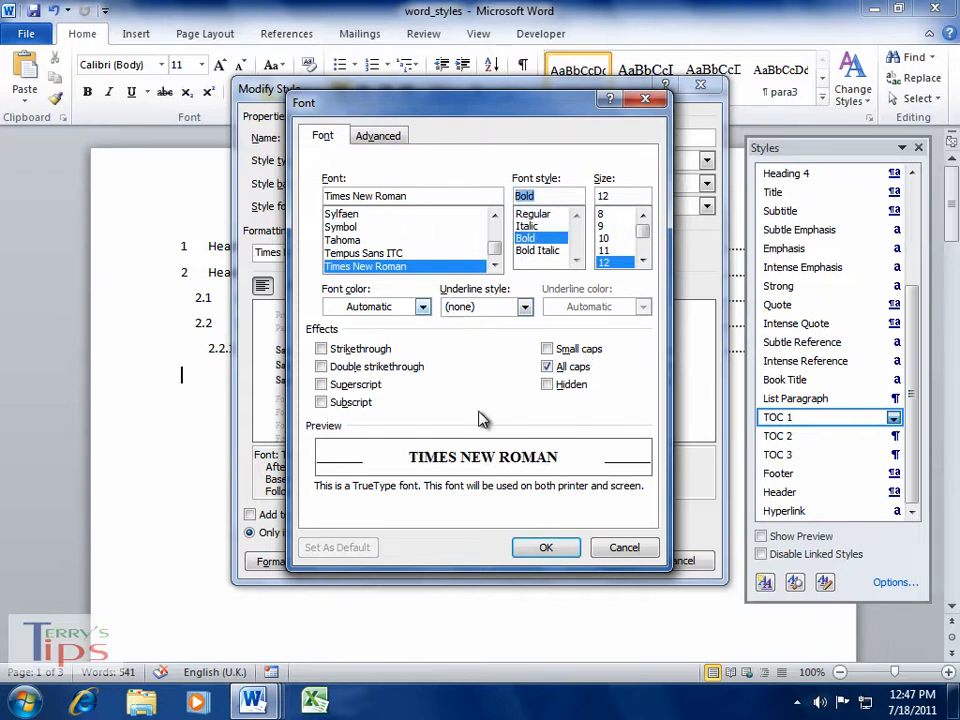
pyautogui.click(546, 548)
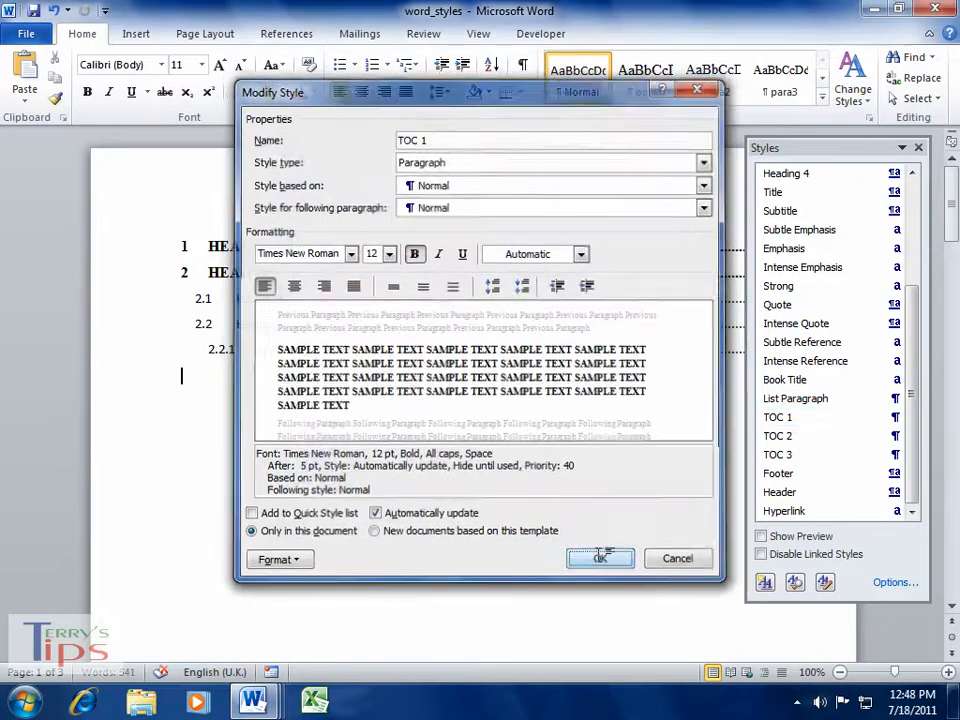
pyautogui.click(600, 558)
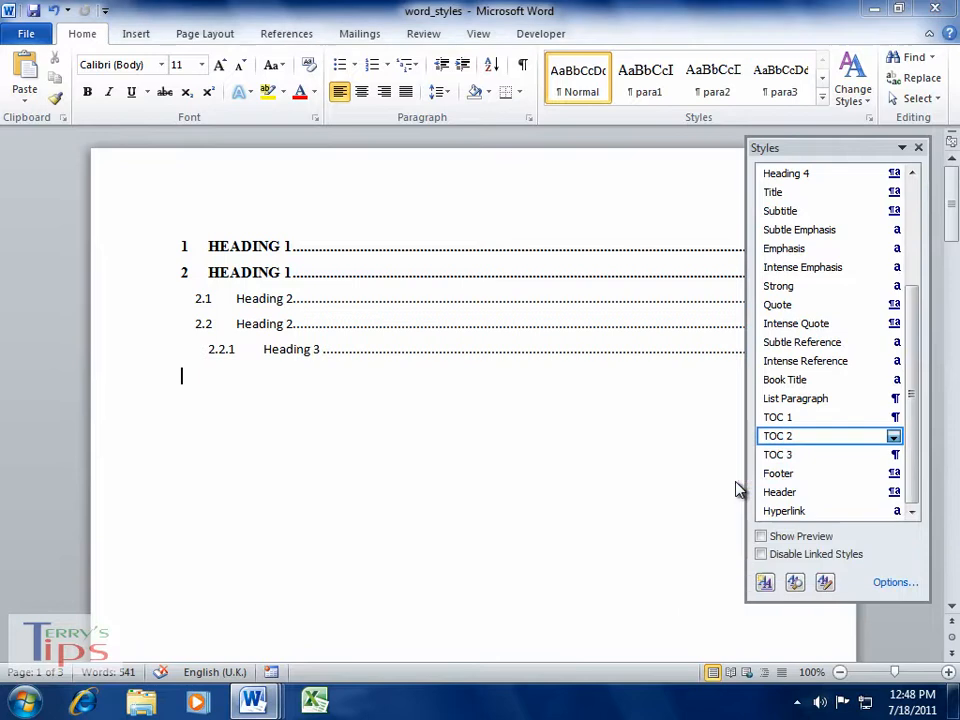
# Modify the TOC 2 style so second-level entries appear in small caps
pyautogui.click(894, 436)
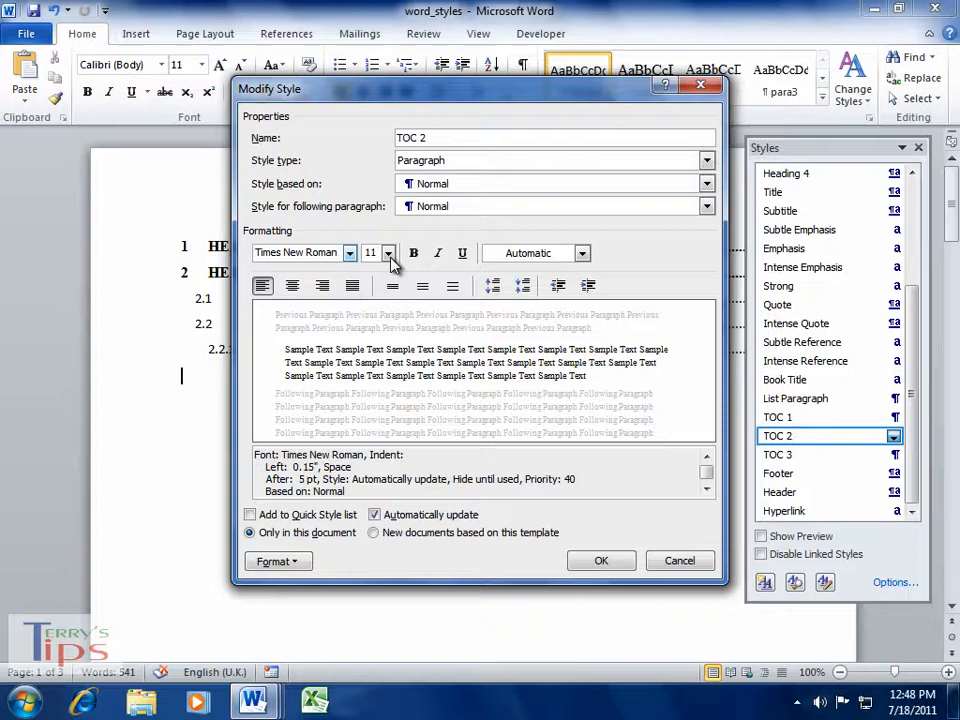
pyautogui.click(276, 560)
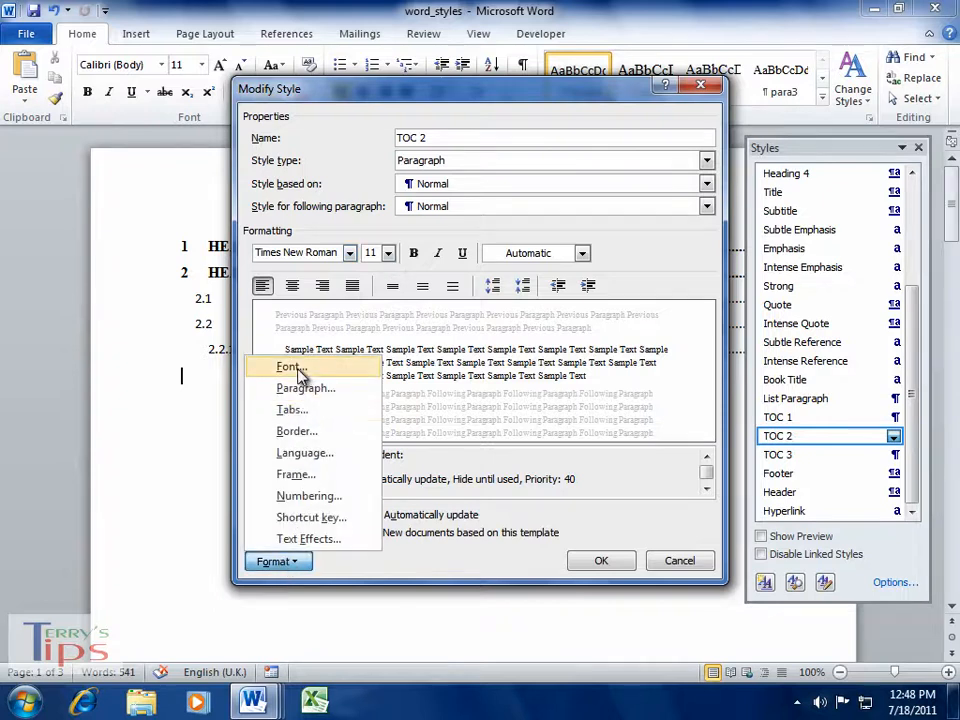
pyautogui.click(288, 366)
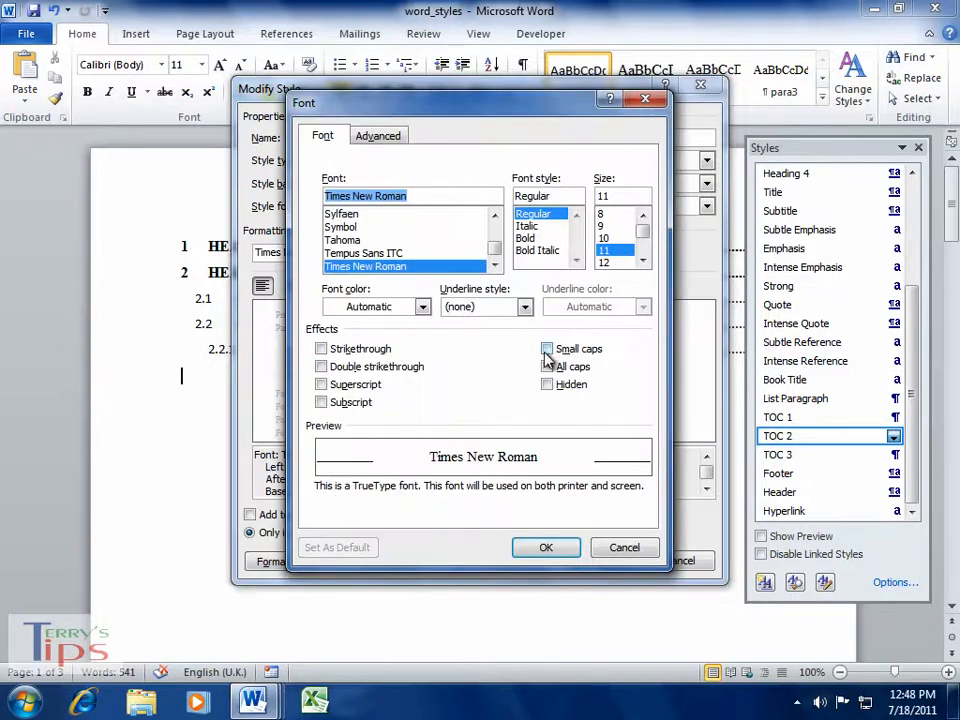
pyautogui.click(548, 348)
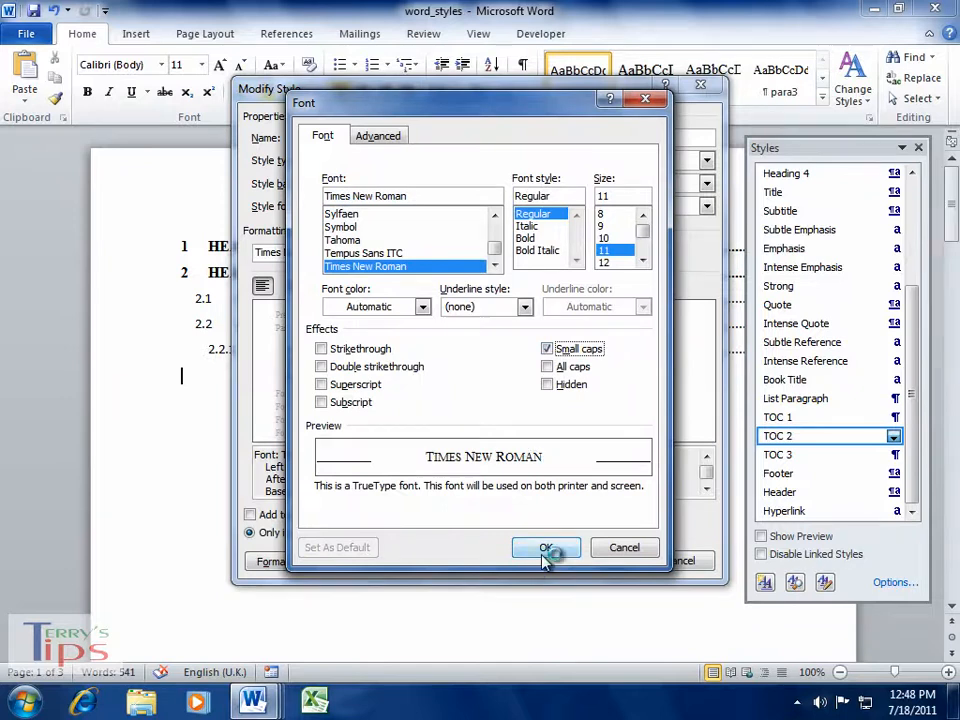
pyautogui.click(546, 548)
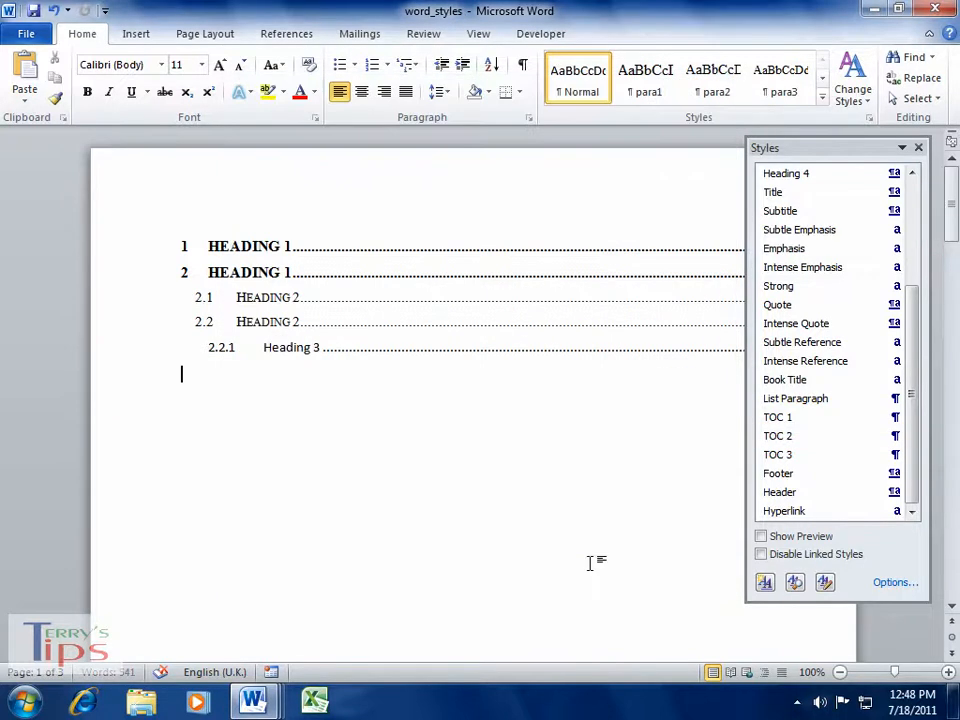
pyautogui.moveTo(288, 336)
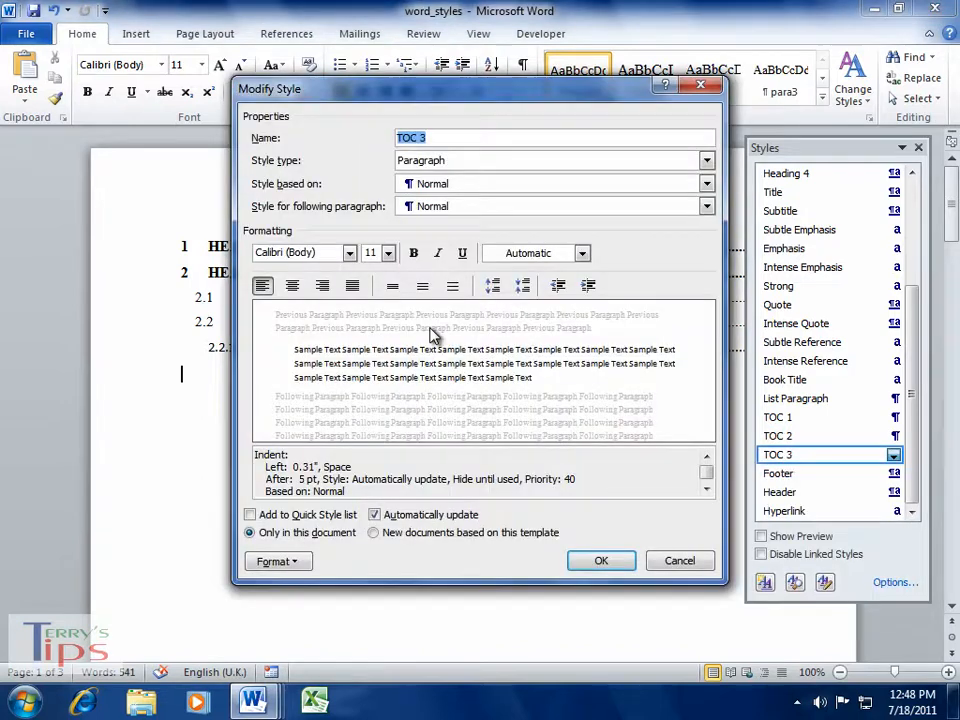
# Make the TOC 3 style italic, save it and close the Styles pane
pyautogui.click(438, 252)
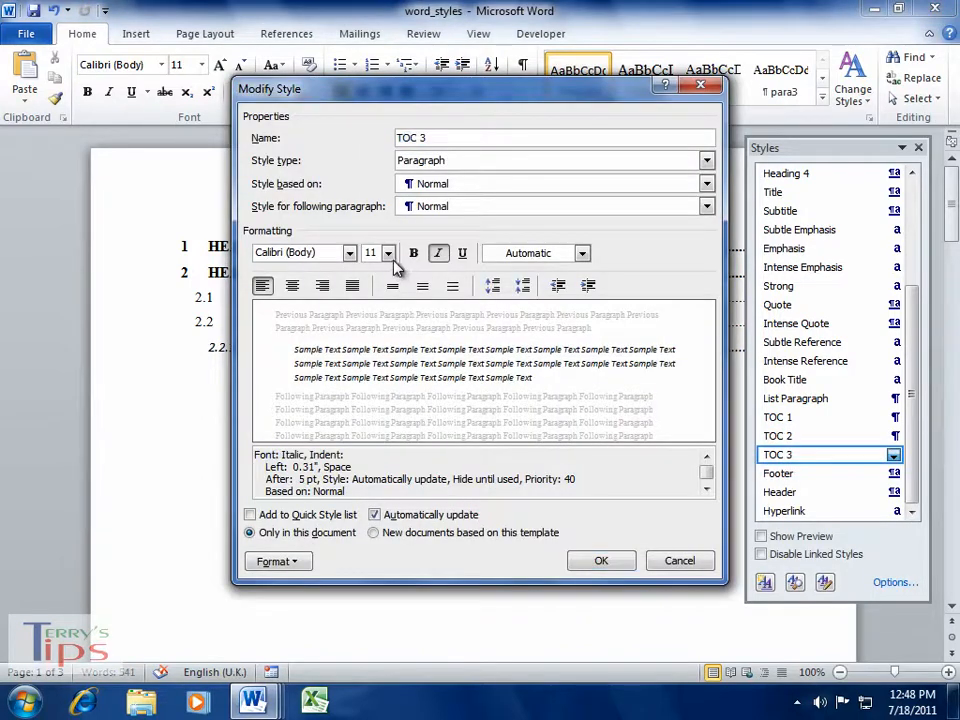
pyautogui.click(392, 252)
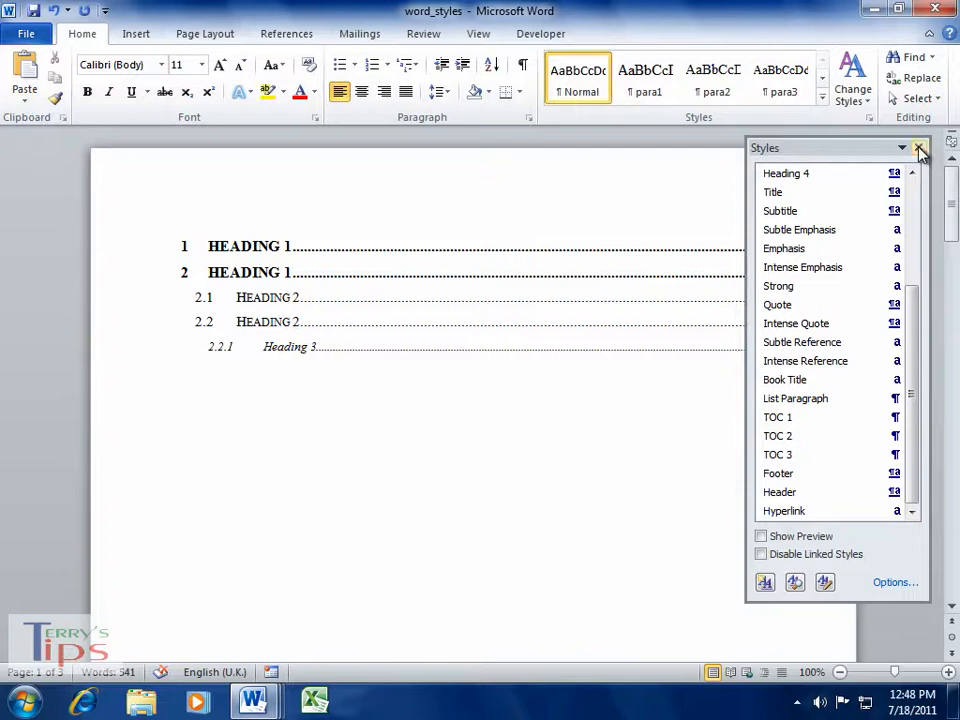
pyautogui.click(918, 148)
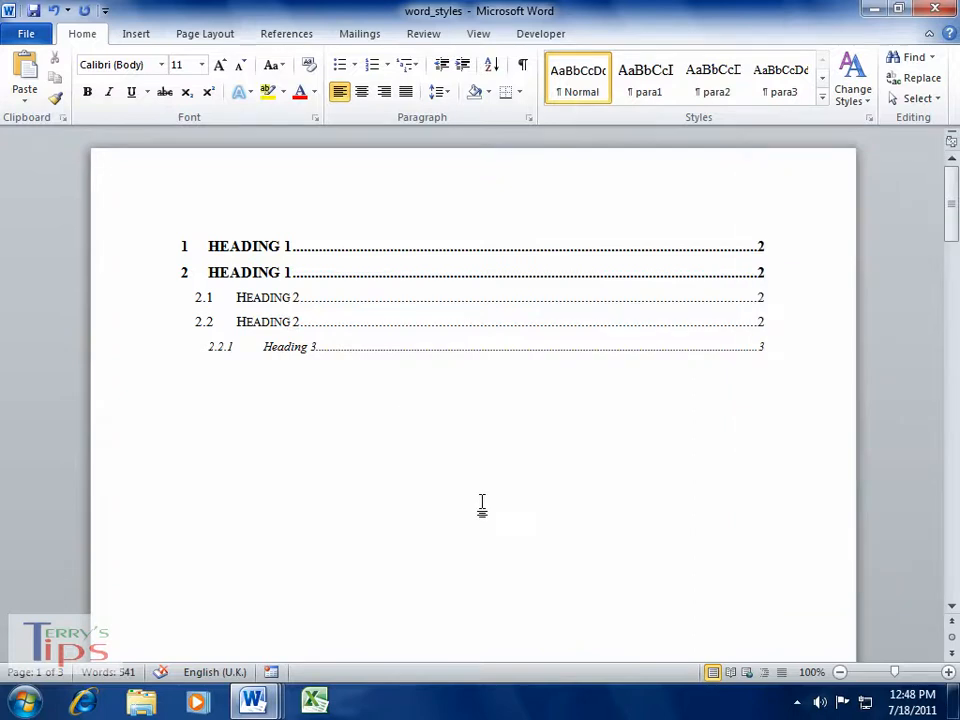
pyautogui.moveTo(538, 366)
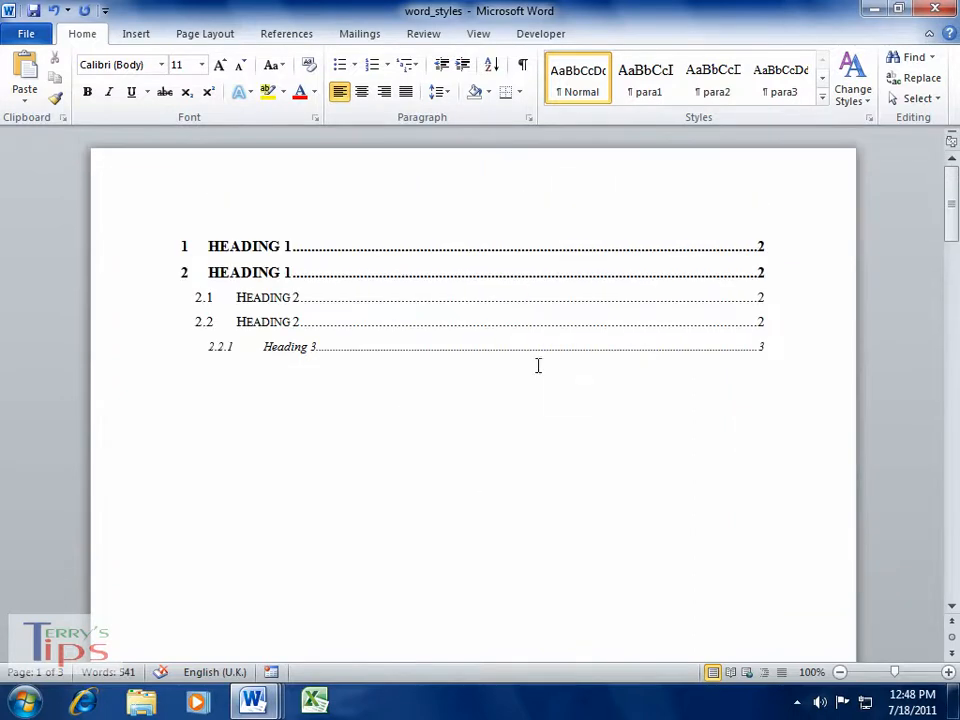
# Add a 'Heading 1' line in the body and apply the Heading 1 style to it
pyautogui.scroll(-3)
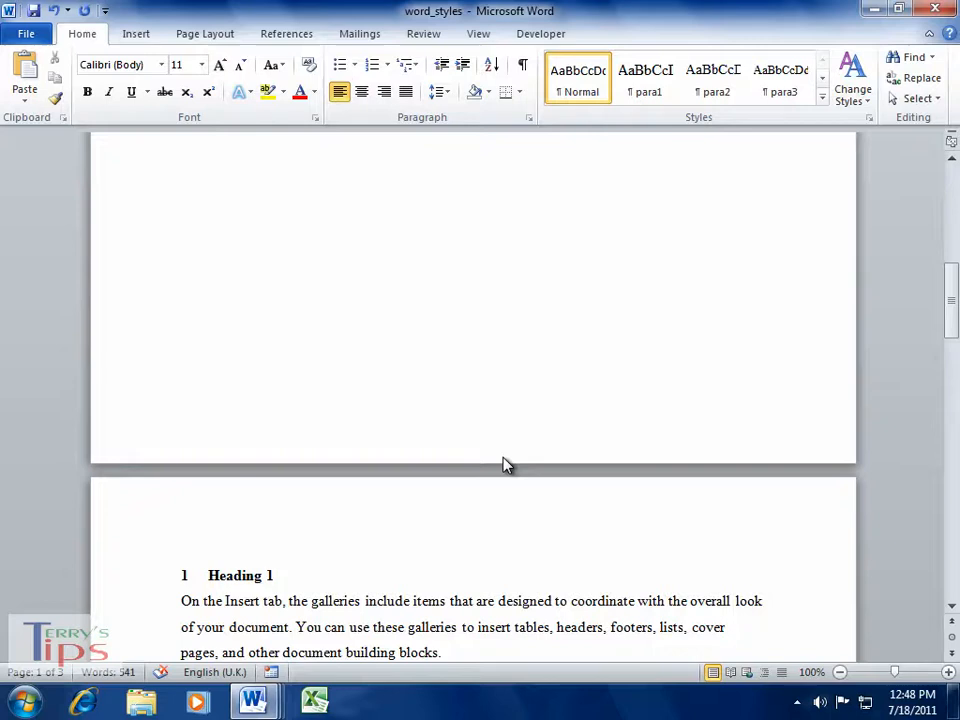
pyautogui.scroll(-3)
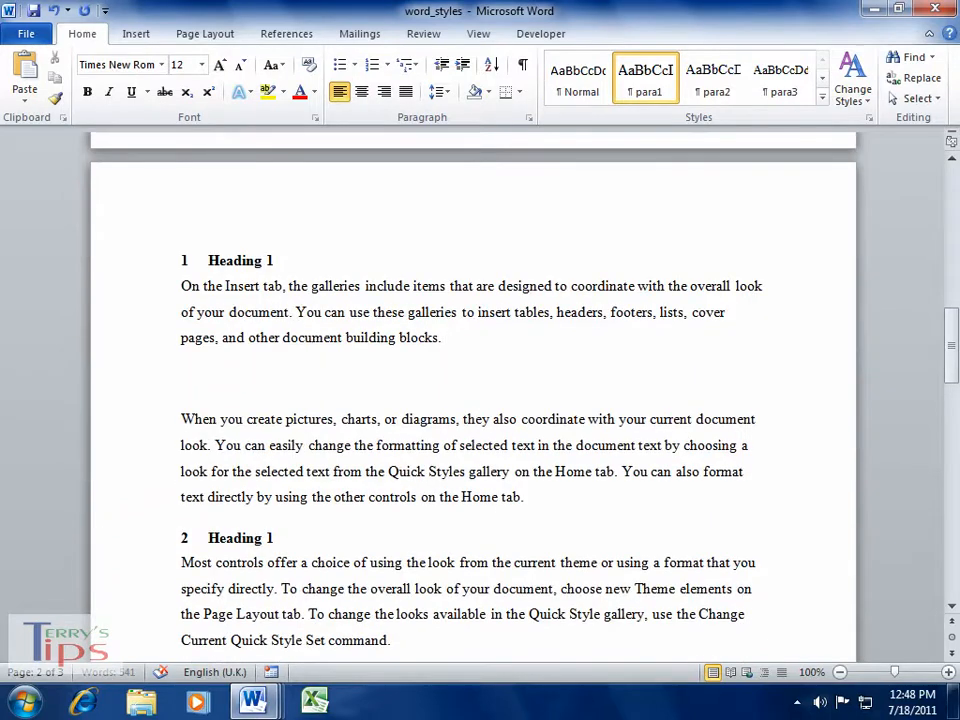
pyautogui.write('Heading')
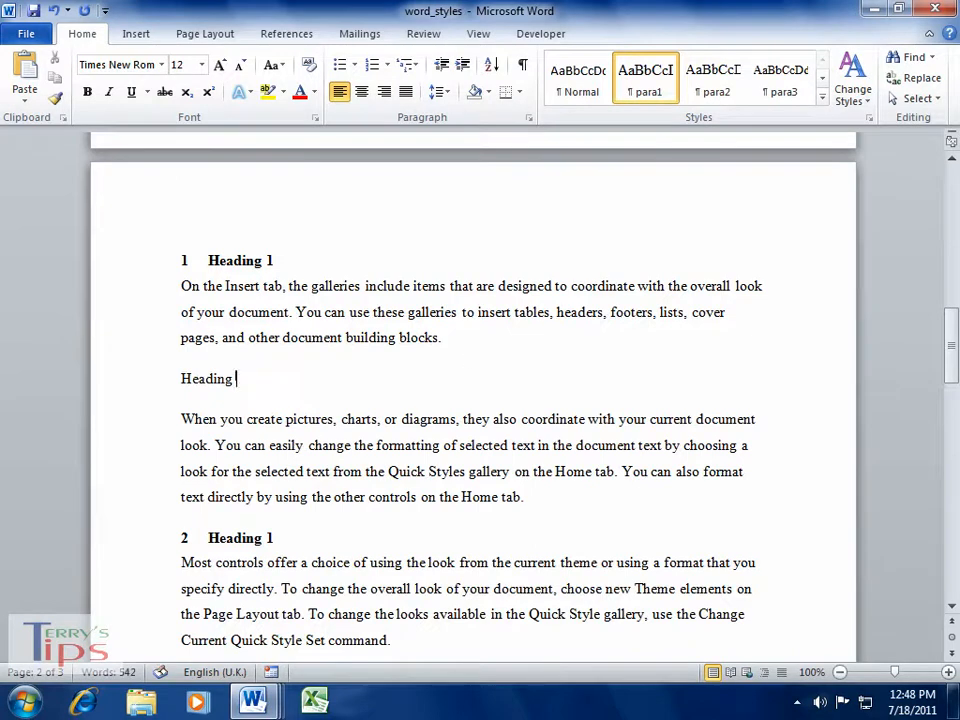
pyautogui.write('1')
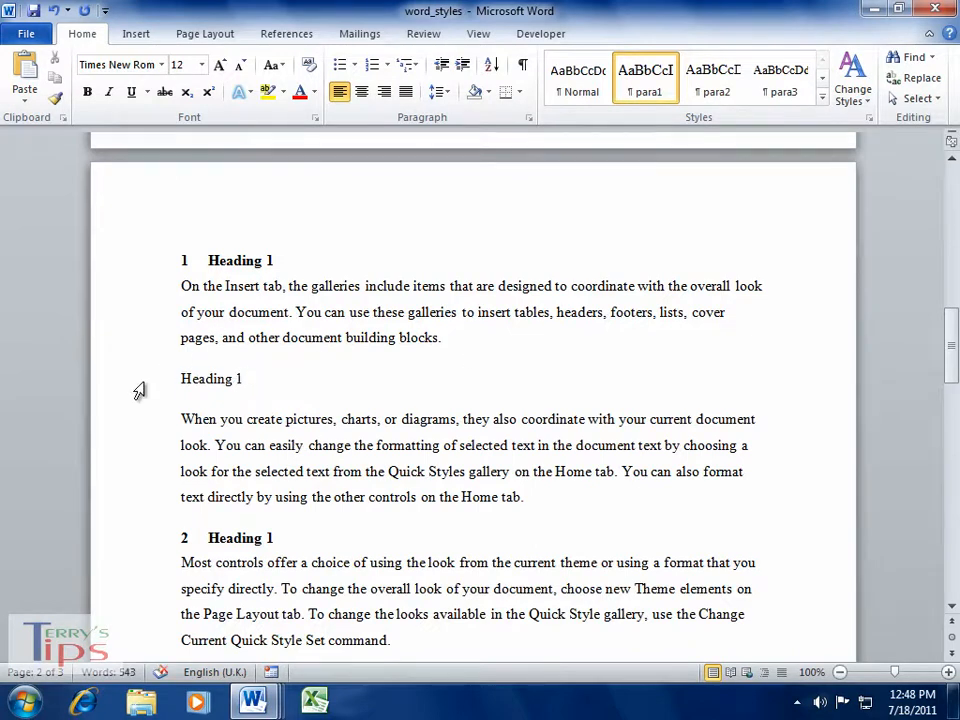
pyautogui.click(844, 116)
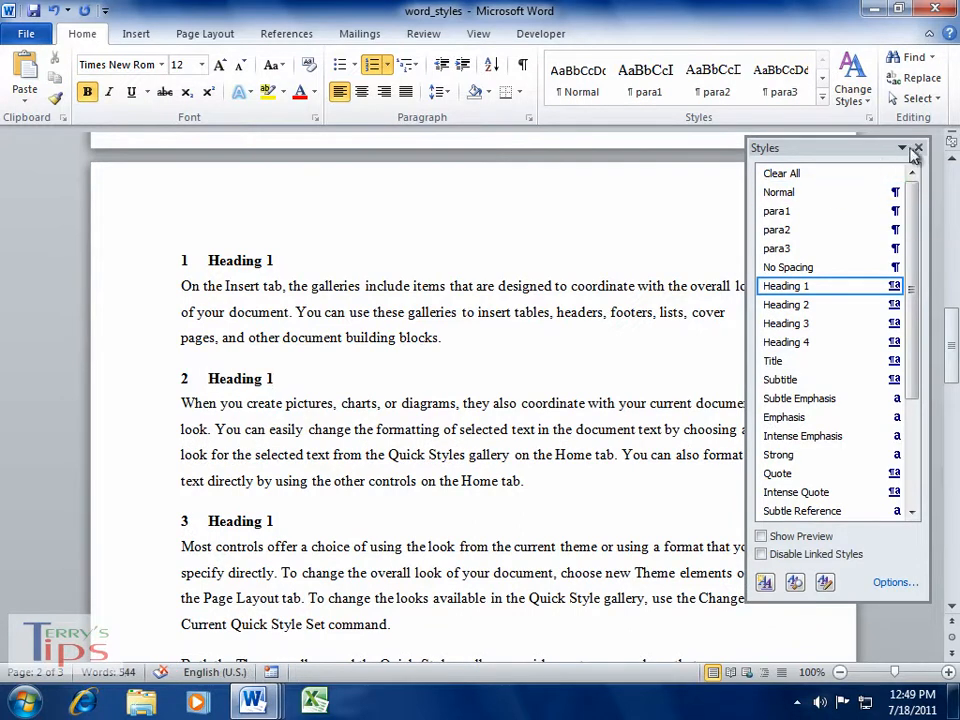
pyautogui.click(916, 148)
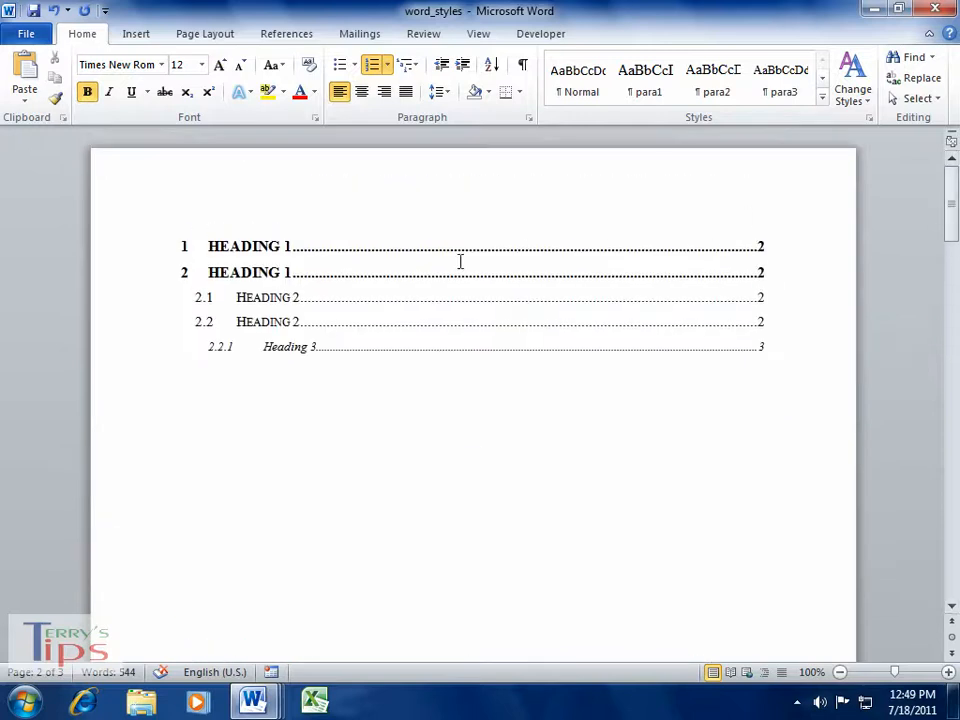
pyautogui.moveTo(160, 280)
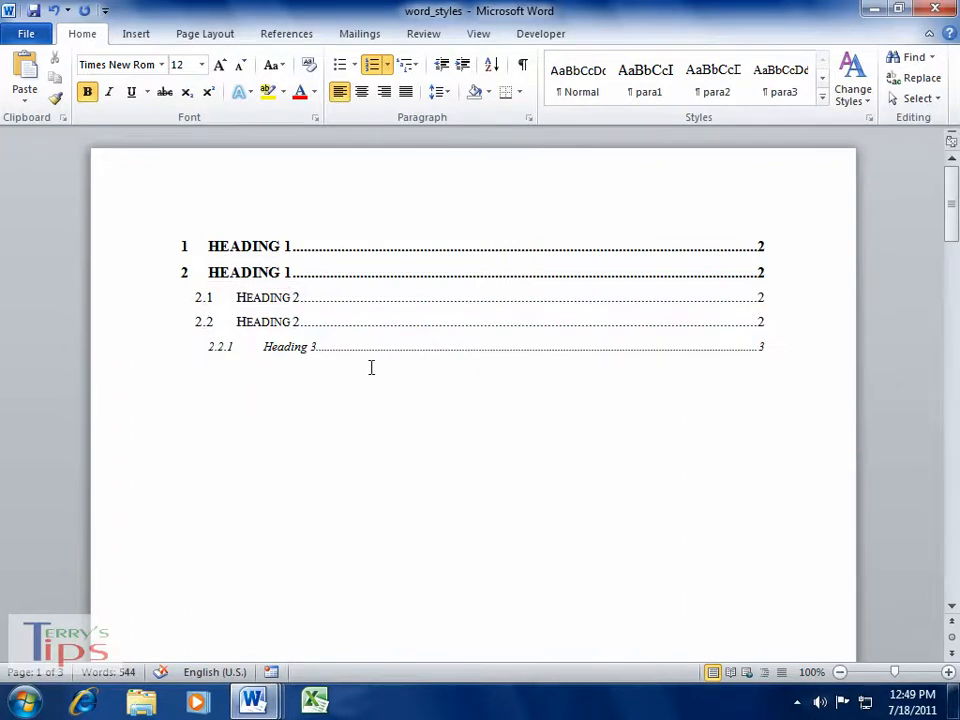
pyautogui.moveTo(348, 276)
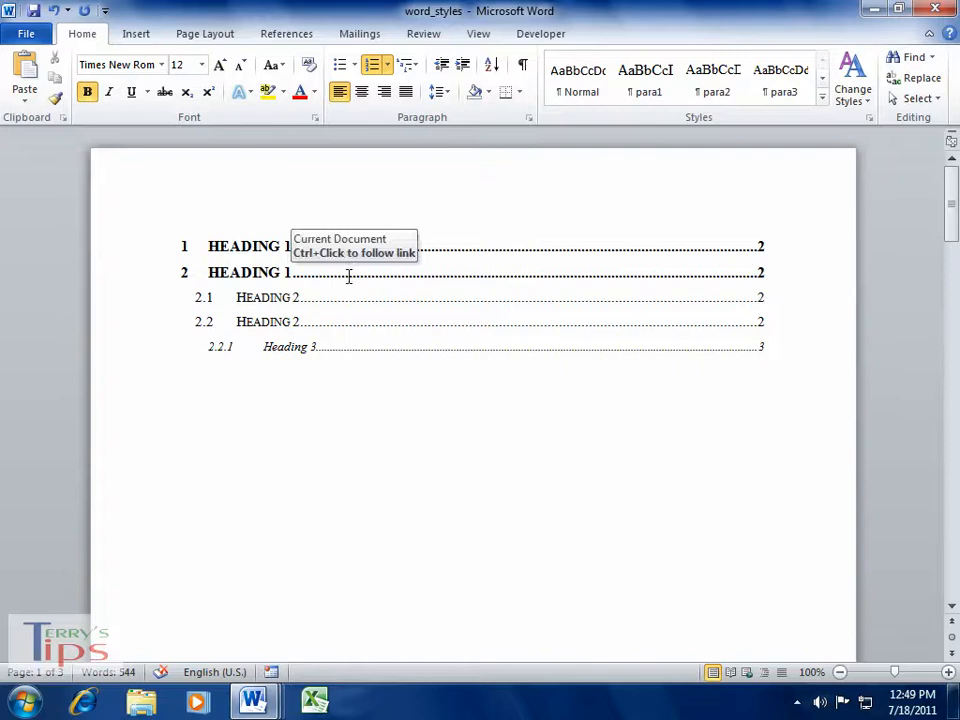
# Update the entire table of contents so it lists the new third Heading 1
pyautogui.rightClick(348, 276)
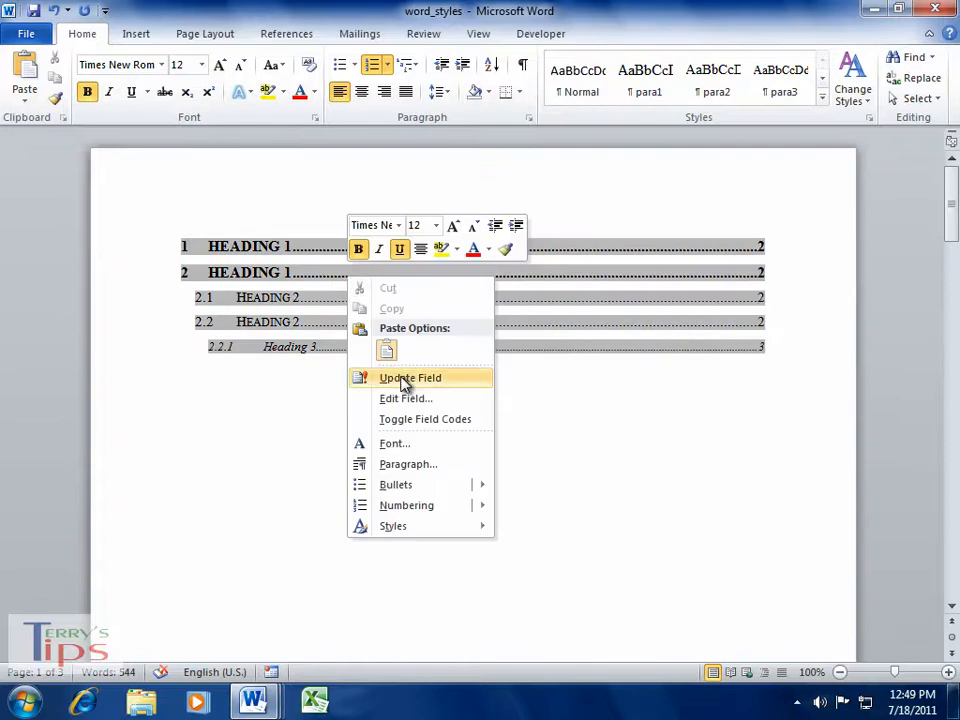
pyautogui.click(410, 376)
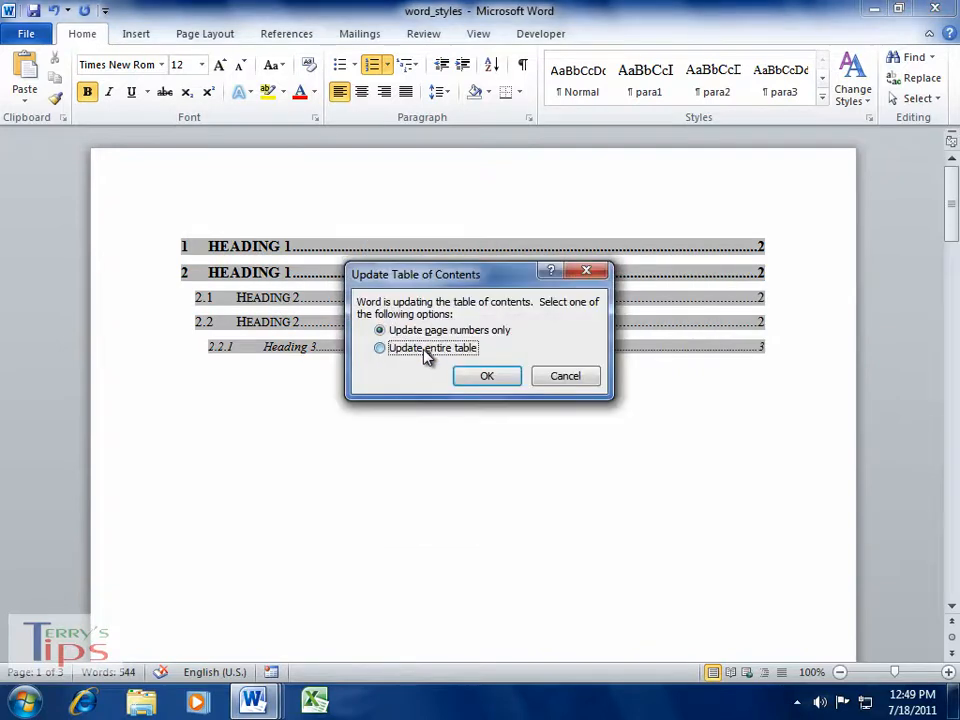
pyautogui.click(488, 376)
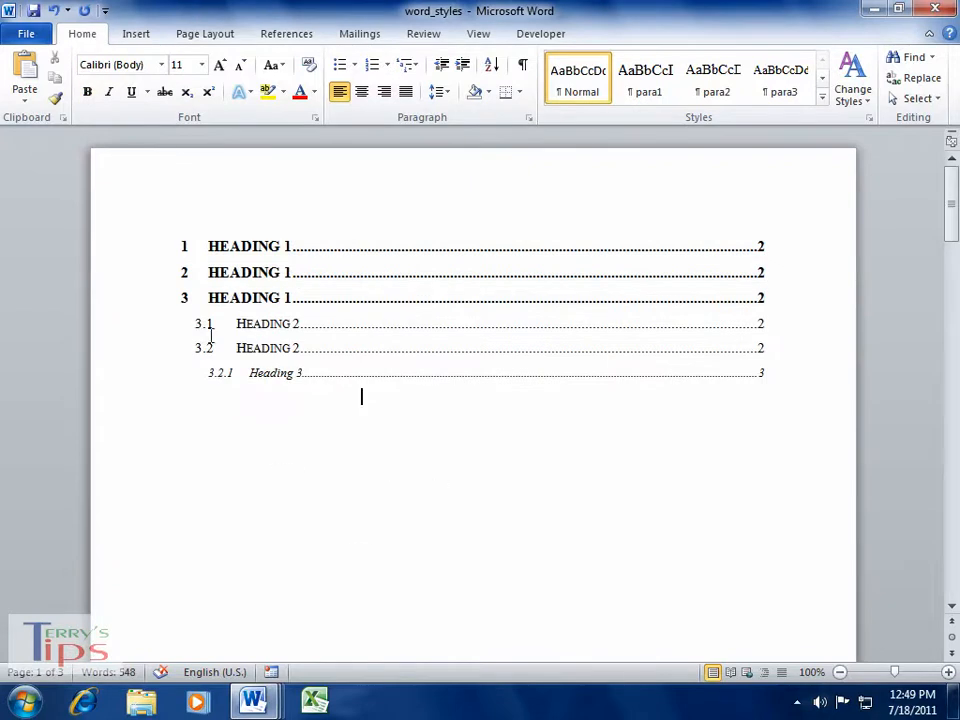
pyautogui.moveTo(710, 230)
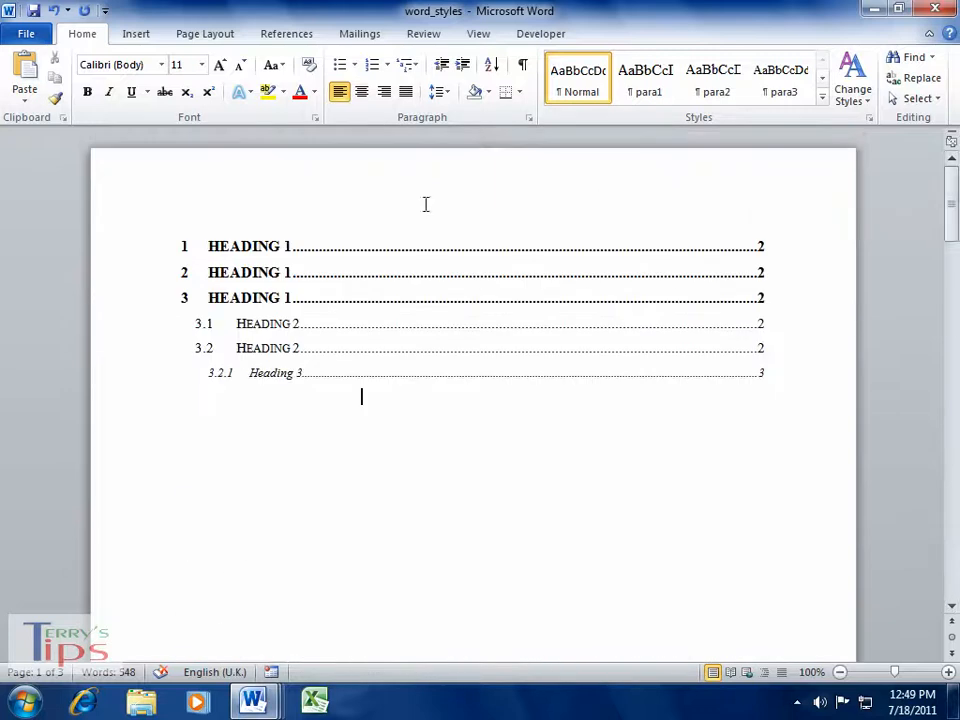
pyautogui.moveTo(492, 586)
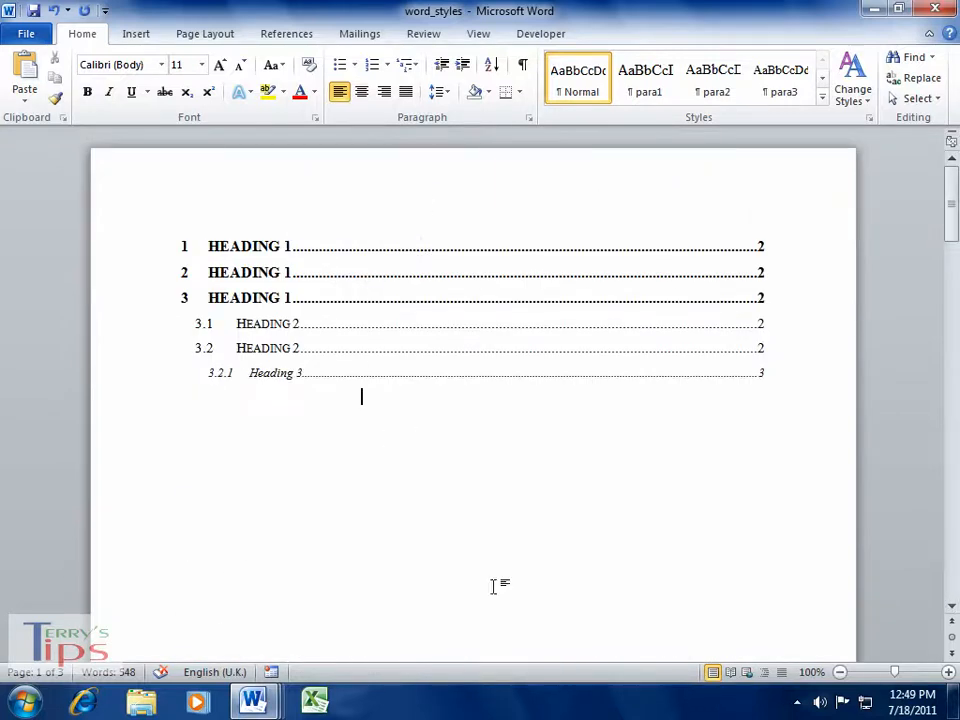